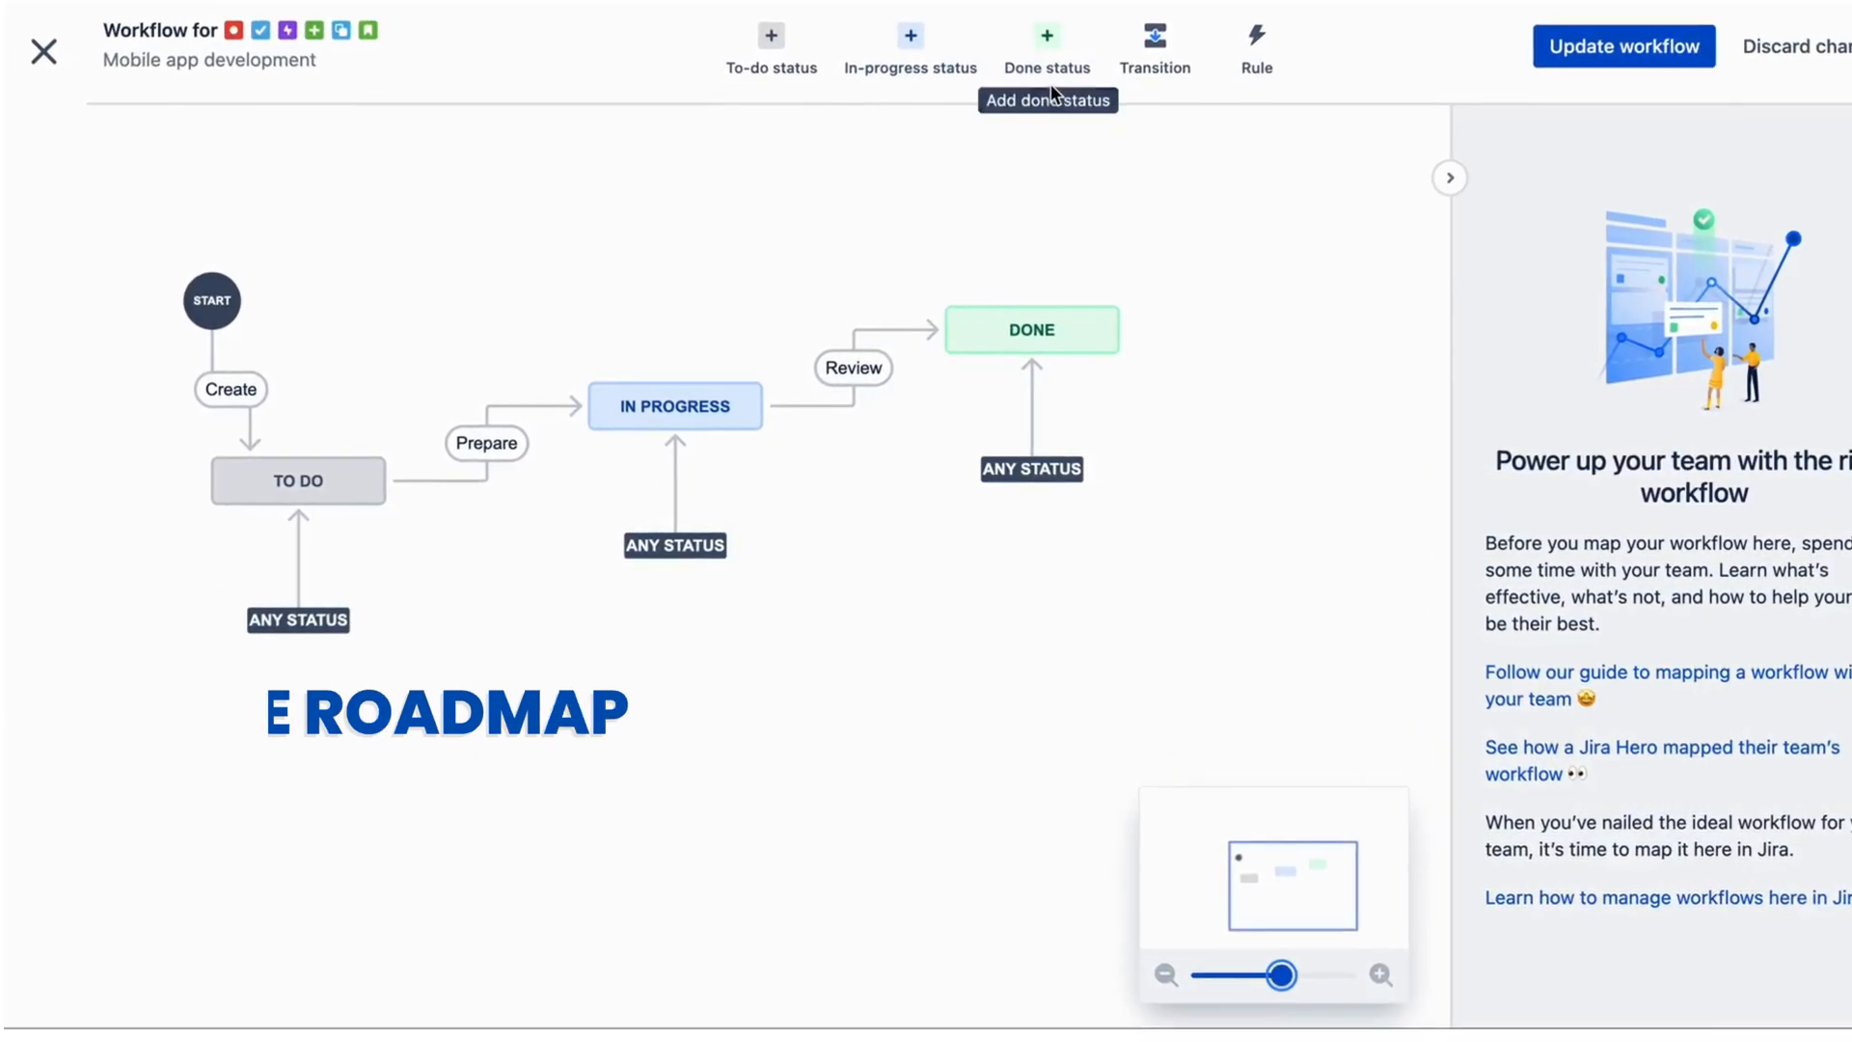
Review the TO DO, IN PROGRESS and DONE status details, then go to the workflows list.
click(298, 480)
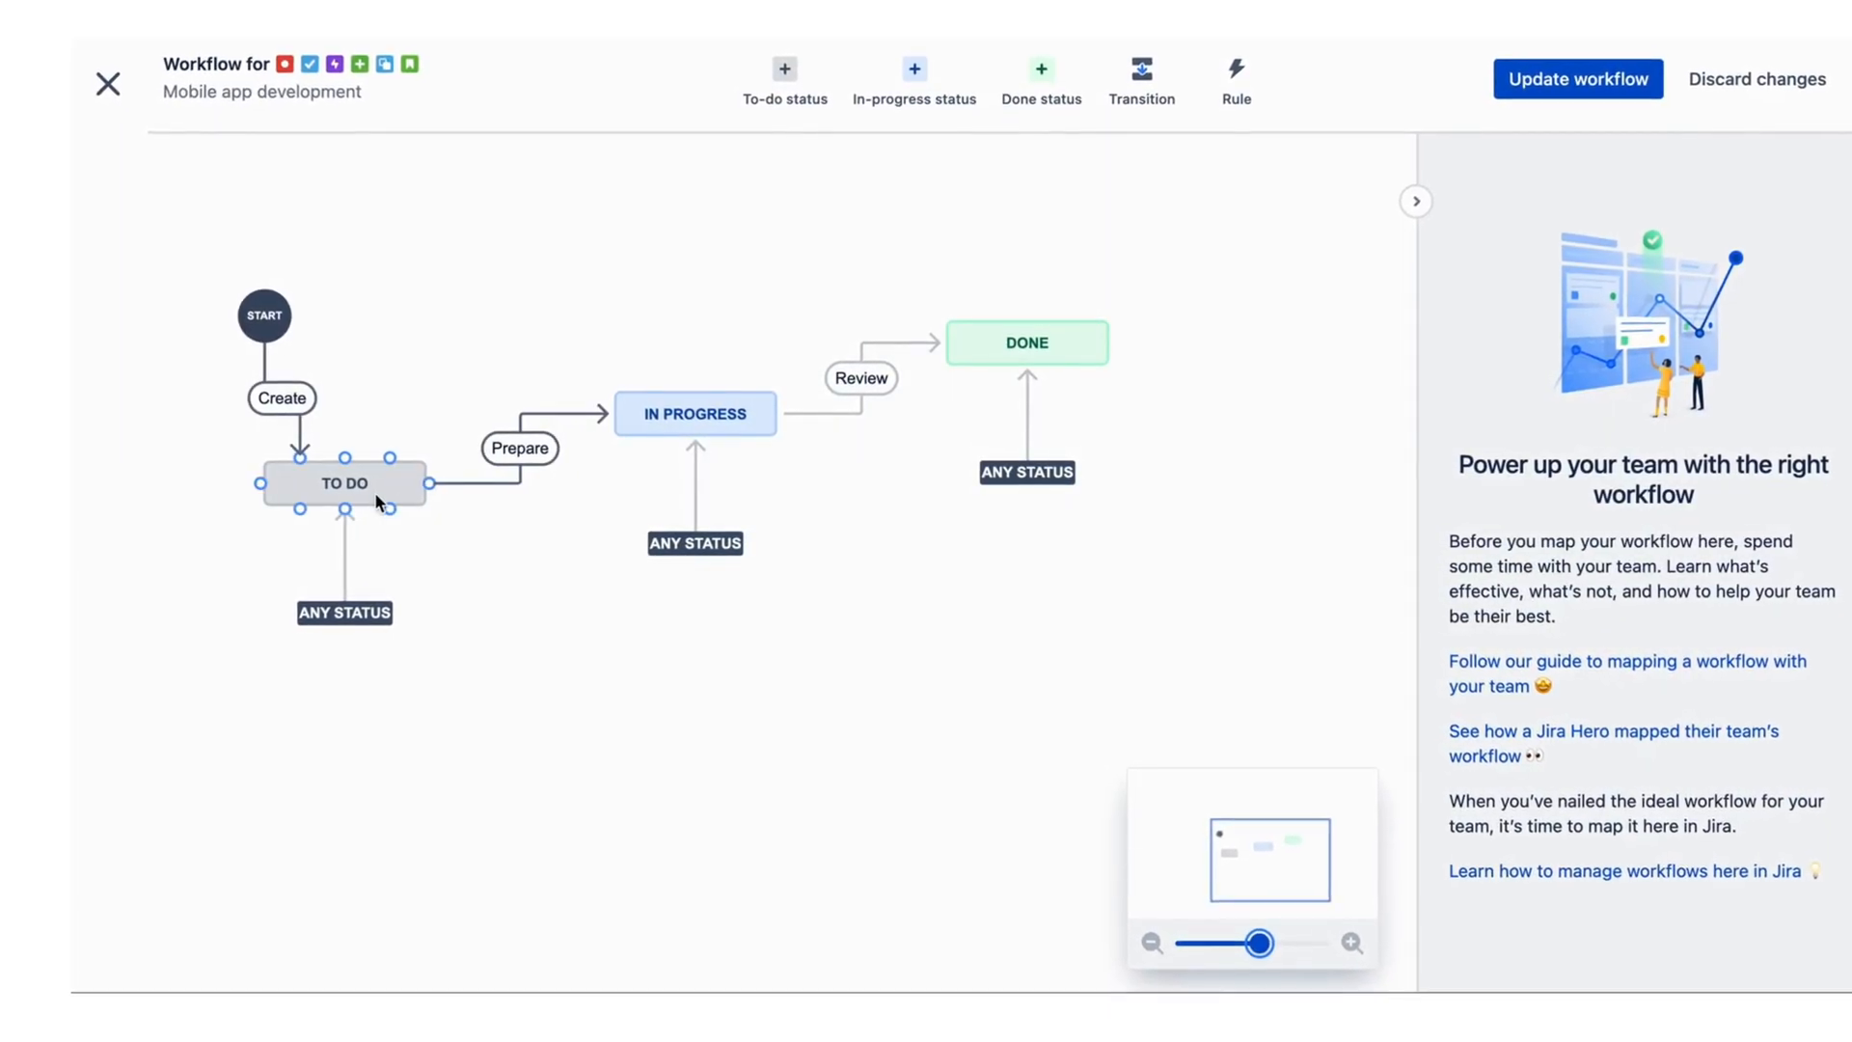
click(694, 414)
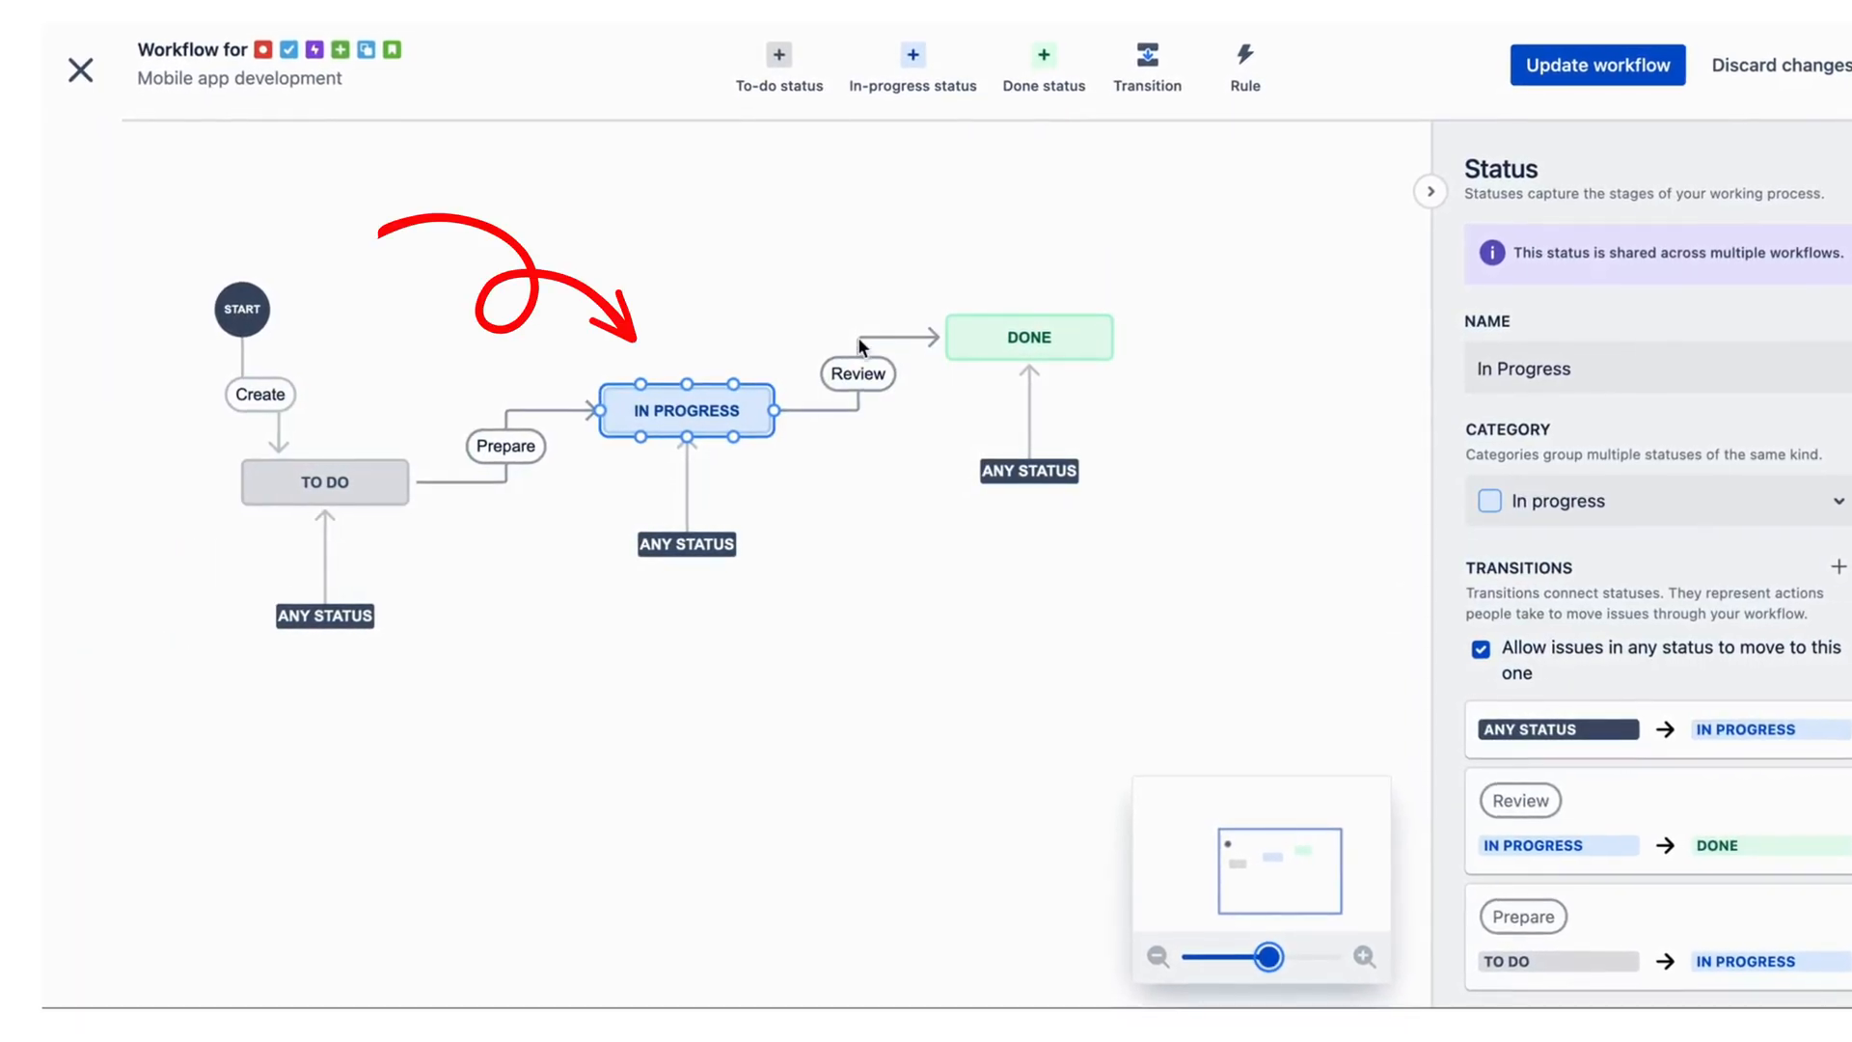
click(1029, 337)
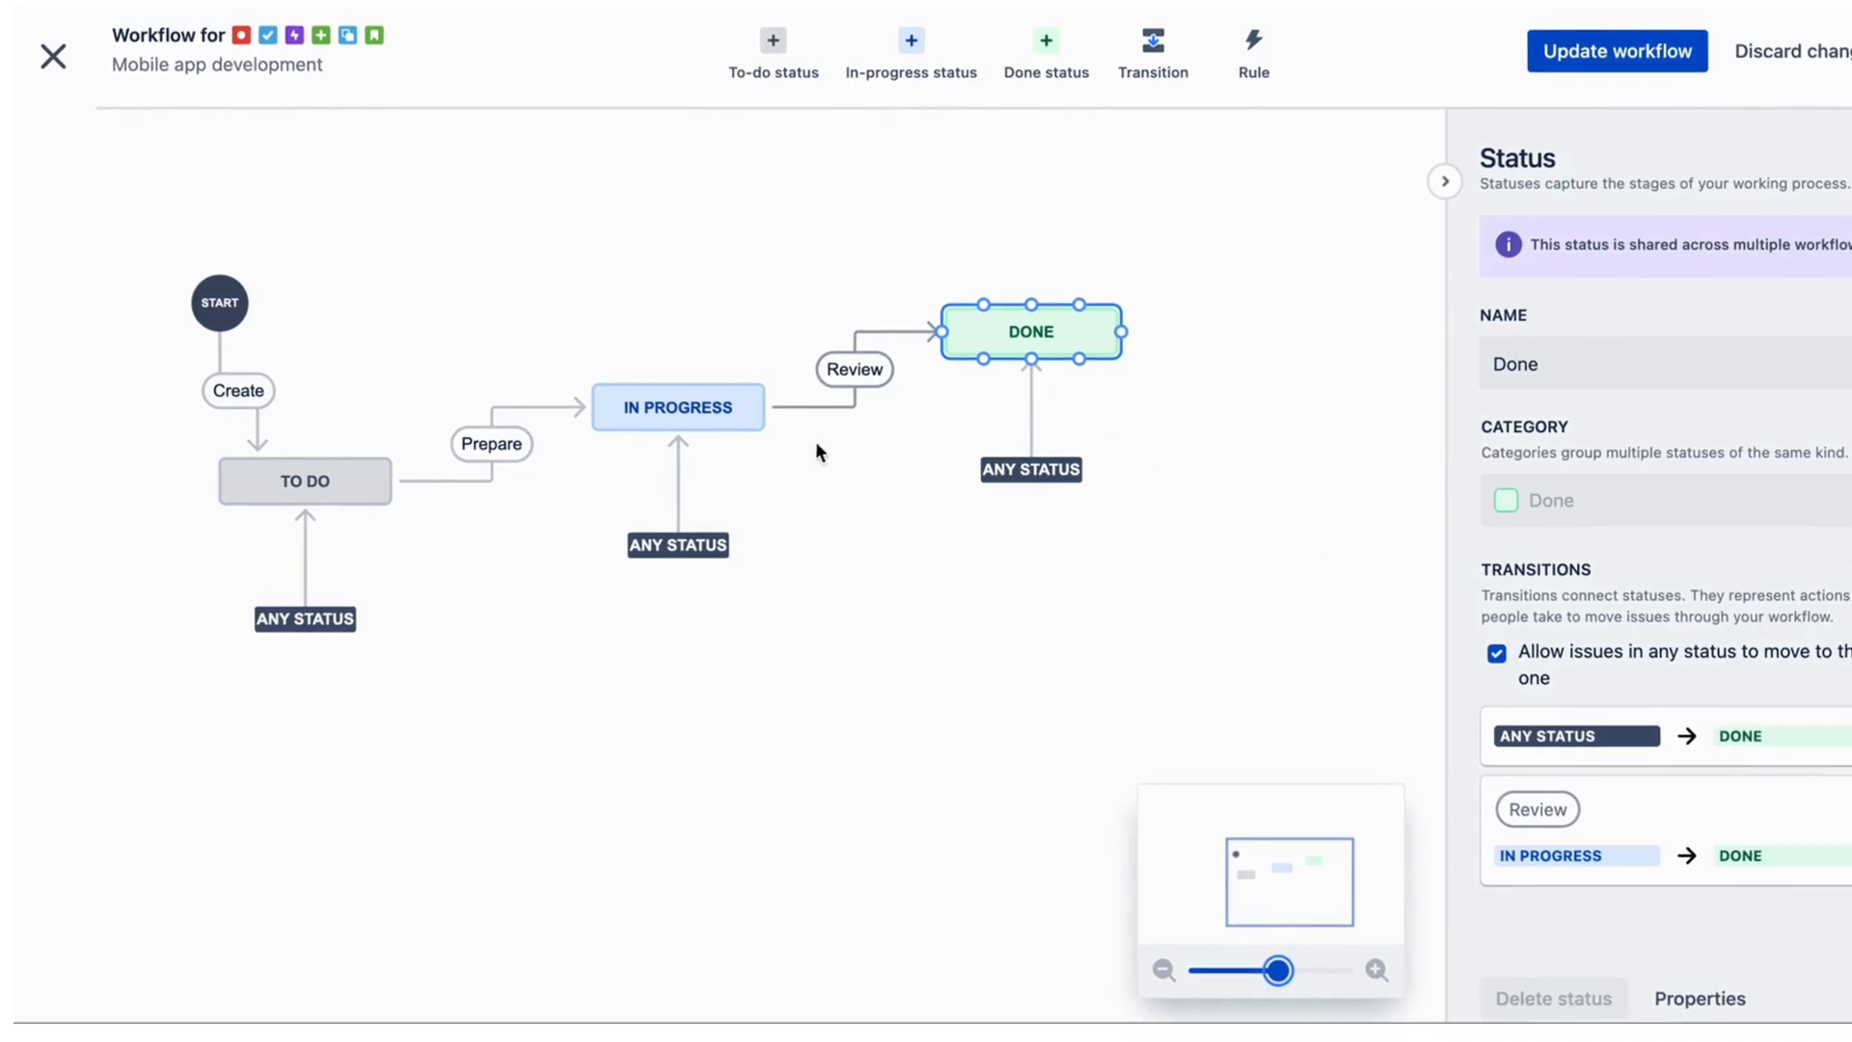
click(490, 444)
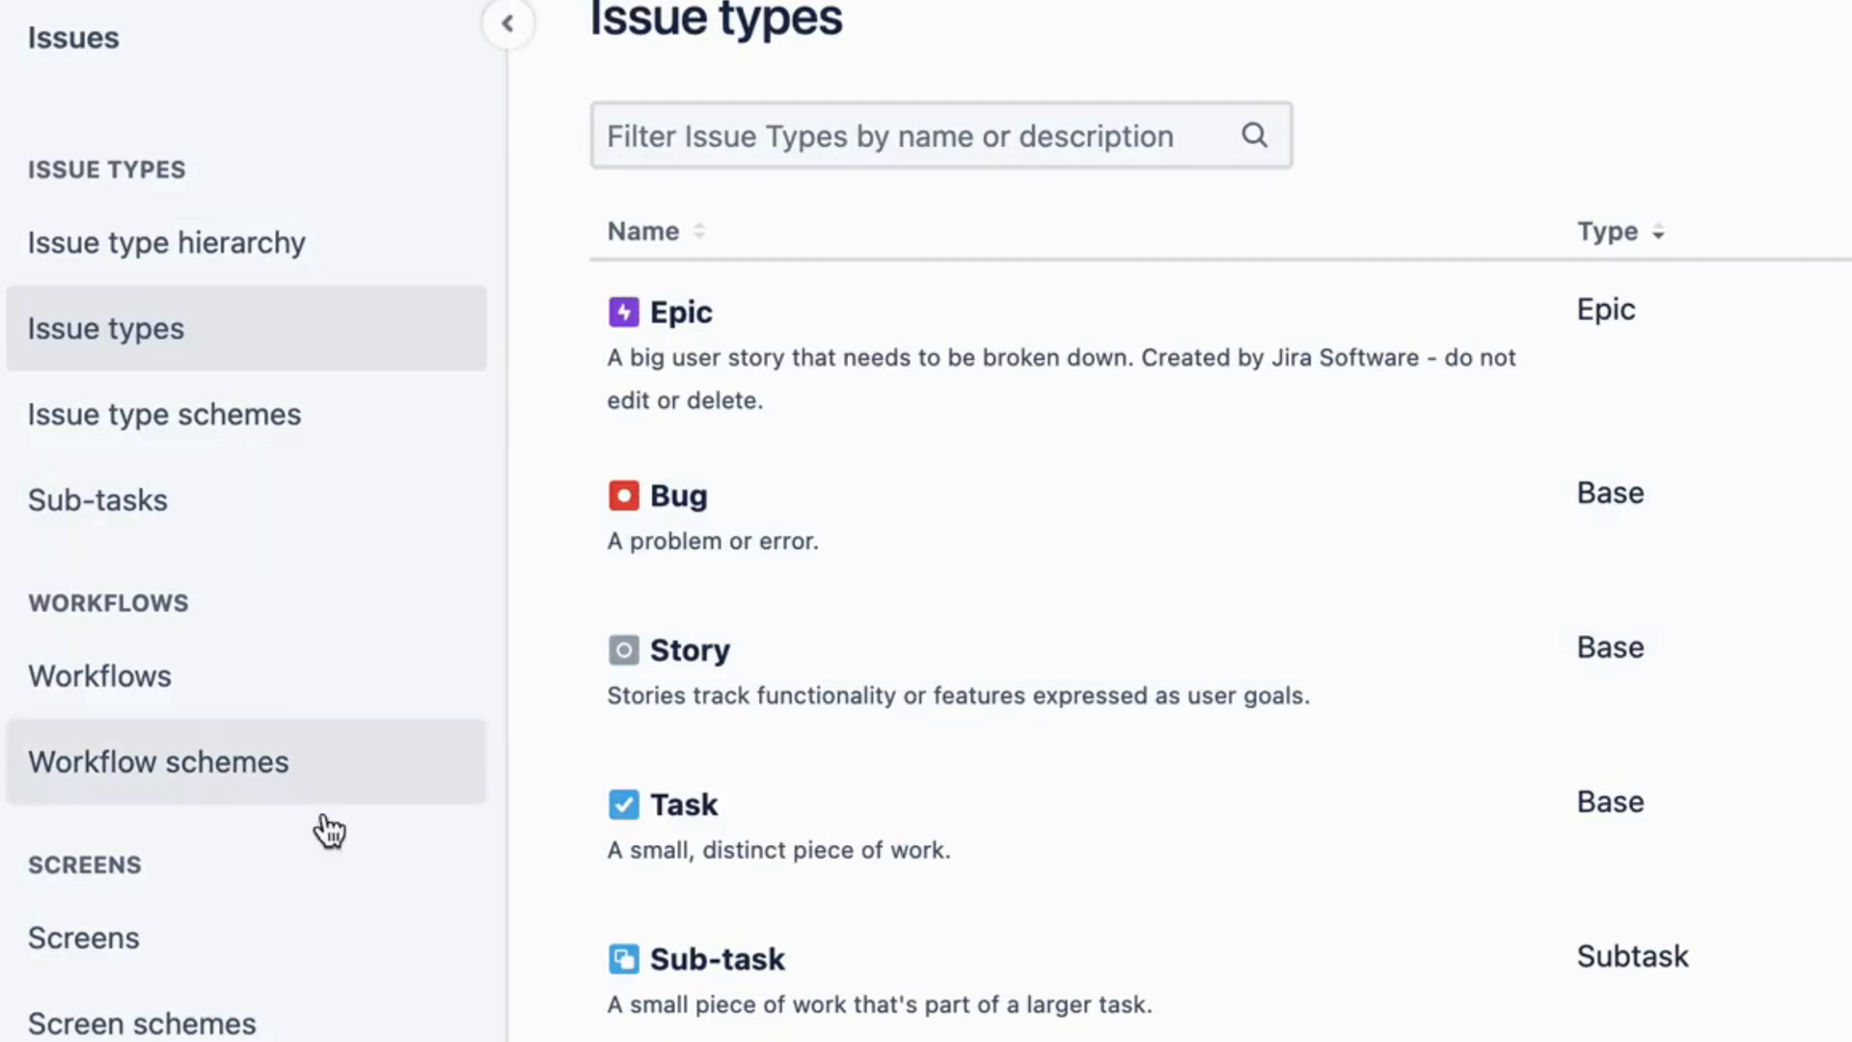
click(100, 674)
text(Develop WorkFlow)
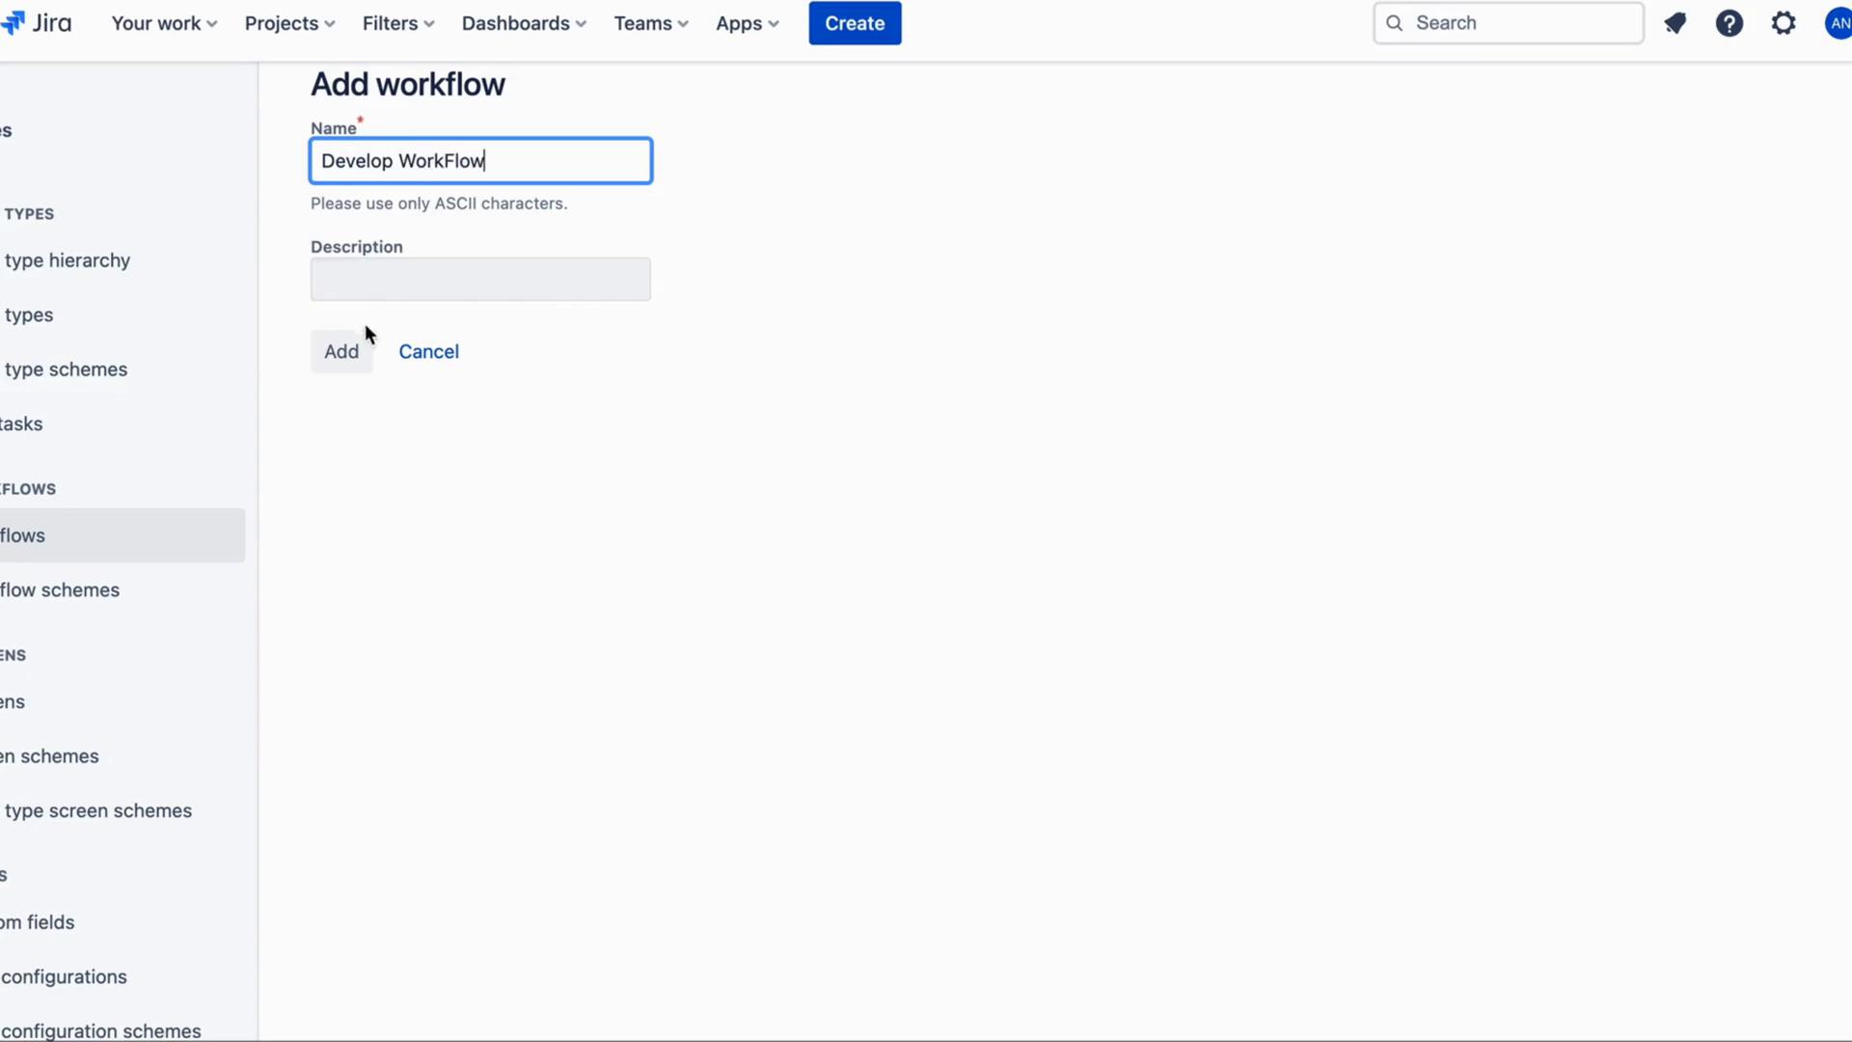
Create Develop WorkFlow, adding Building and In Progress statuses linked from Open by transitions.
click(341, 352)
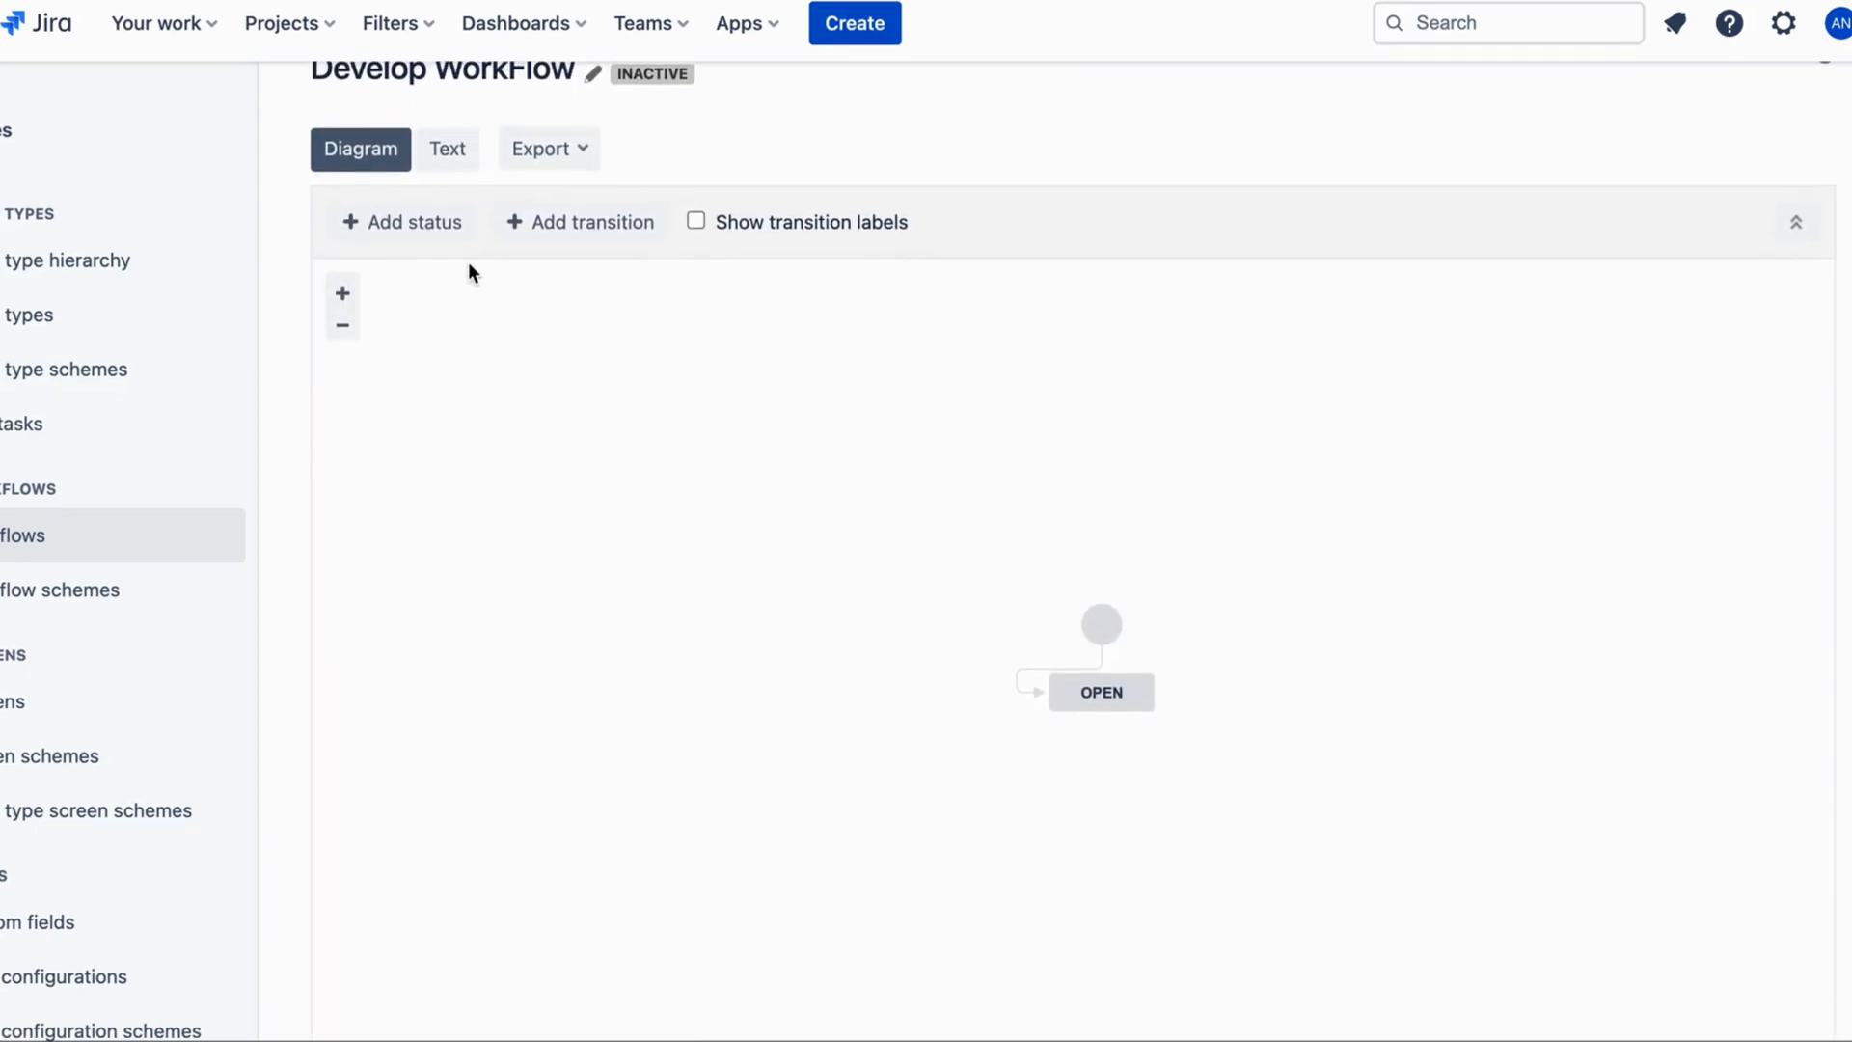
click(400, 222)
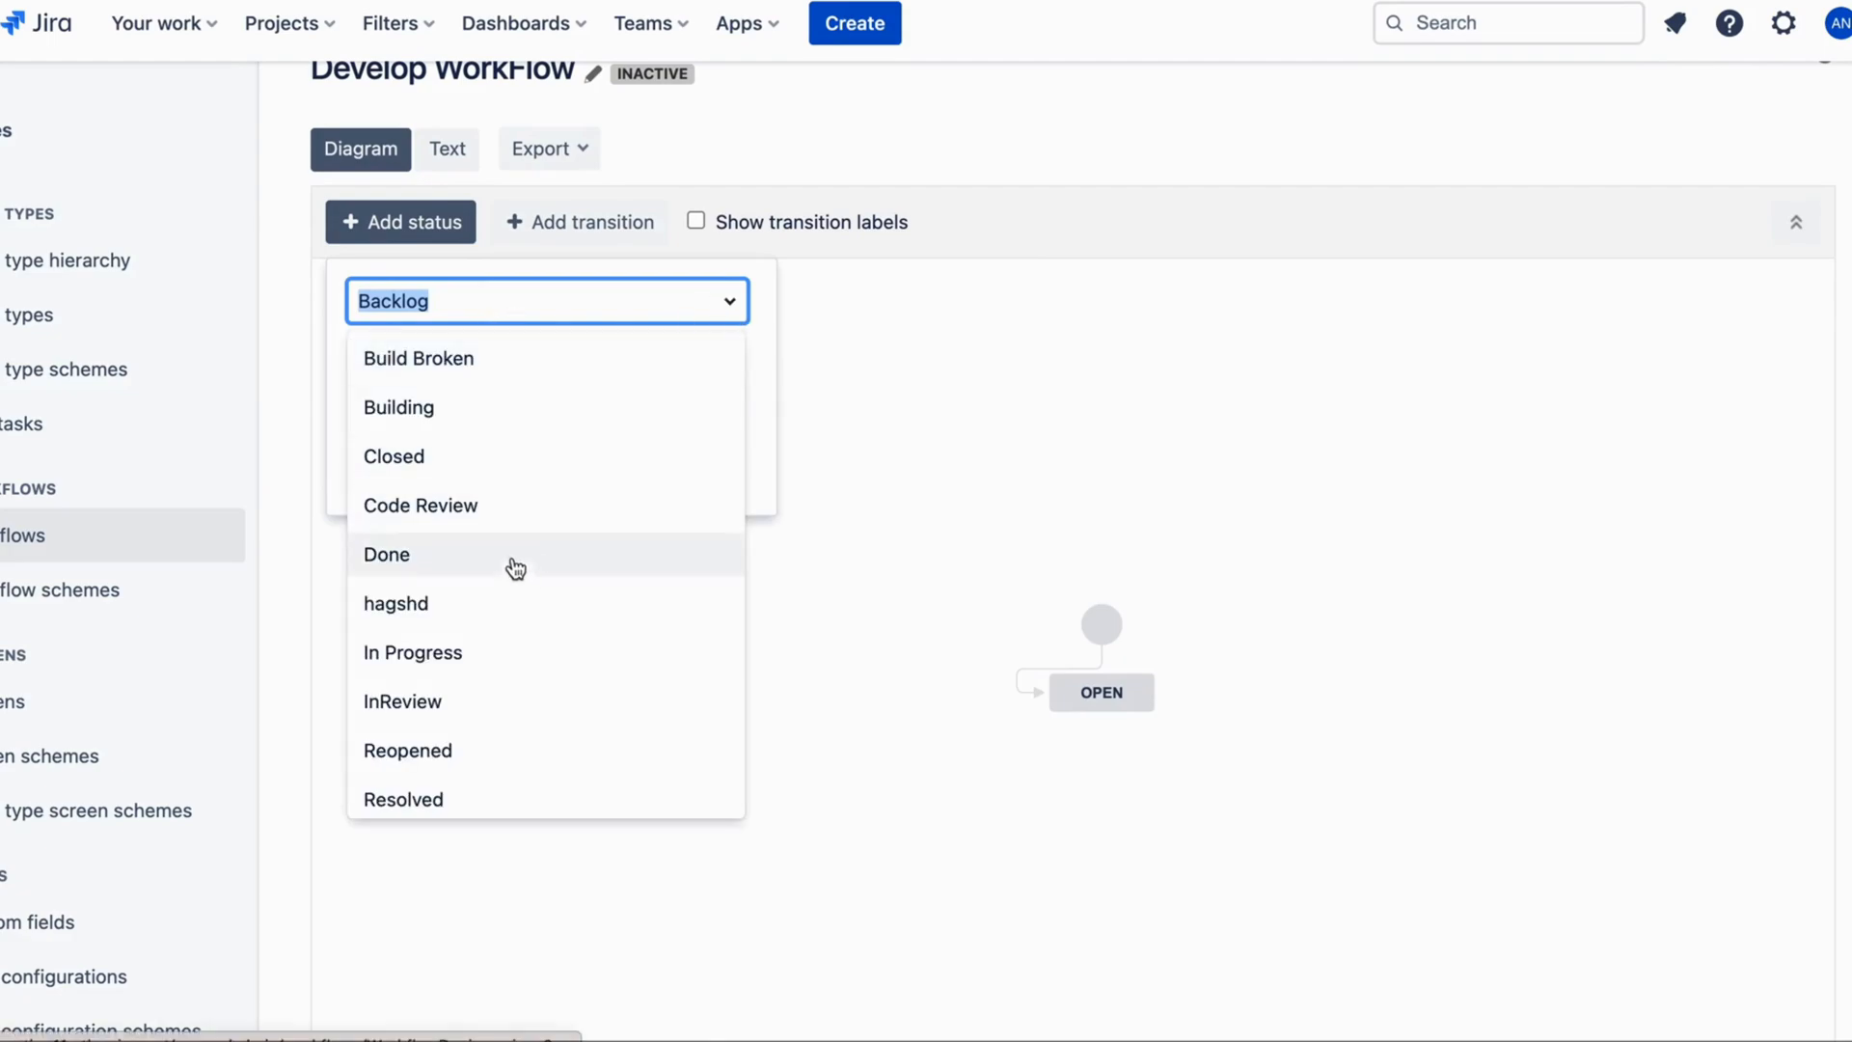
click(398, 407)
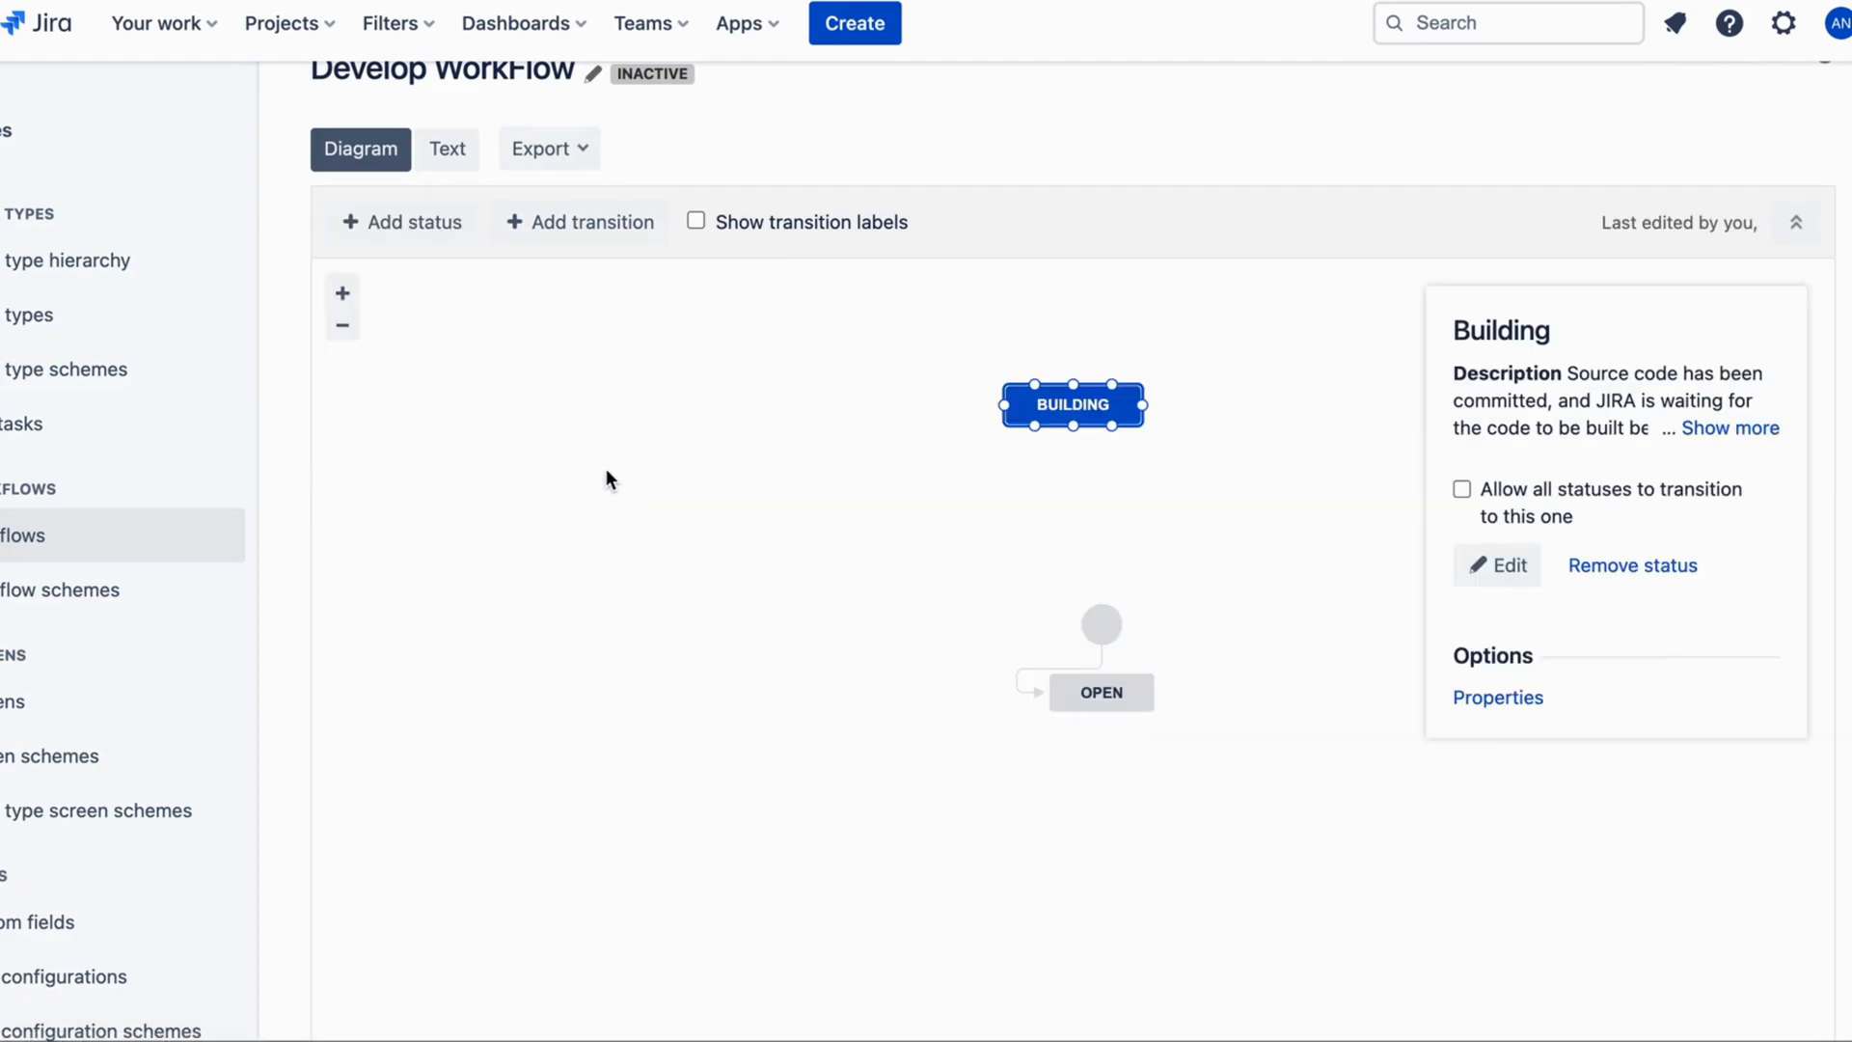
drag(1073, 404, 1093, 780)
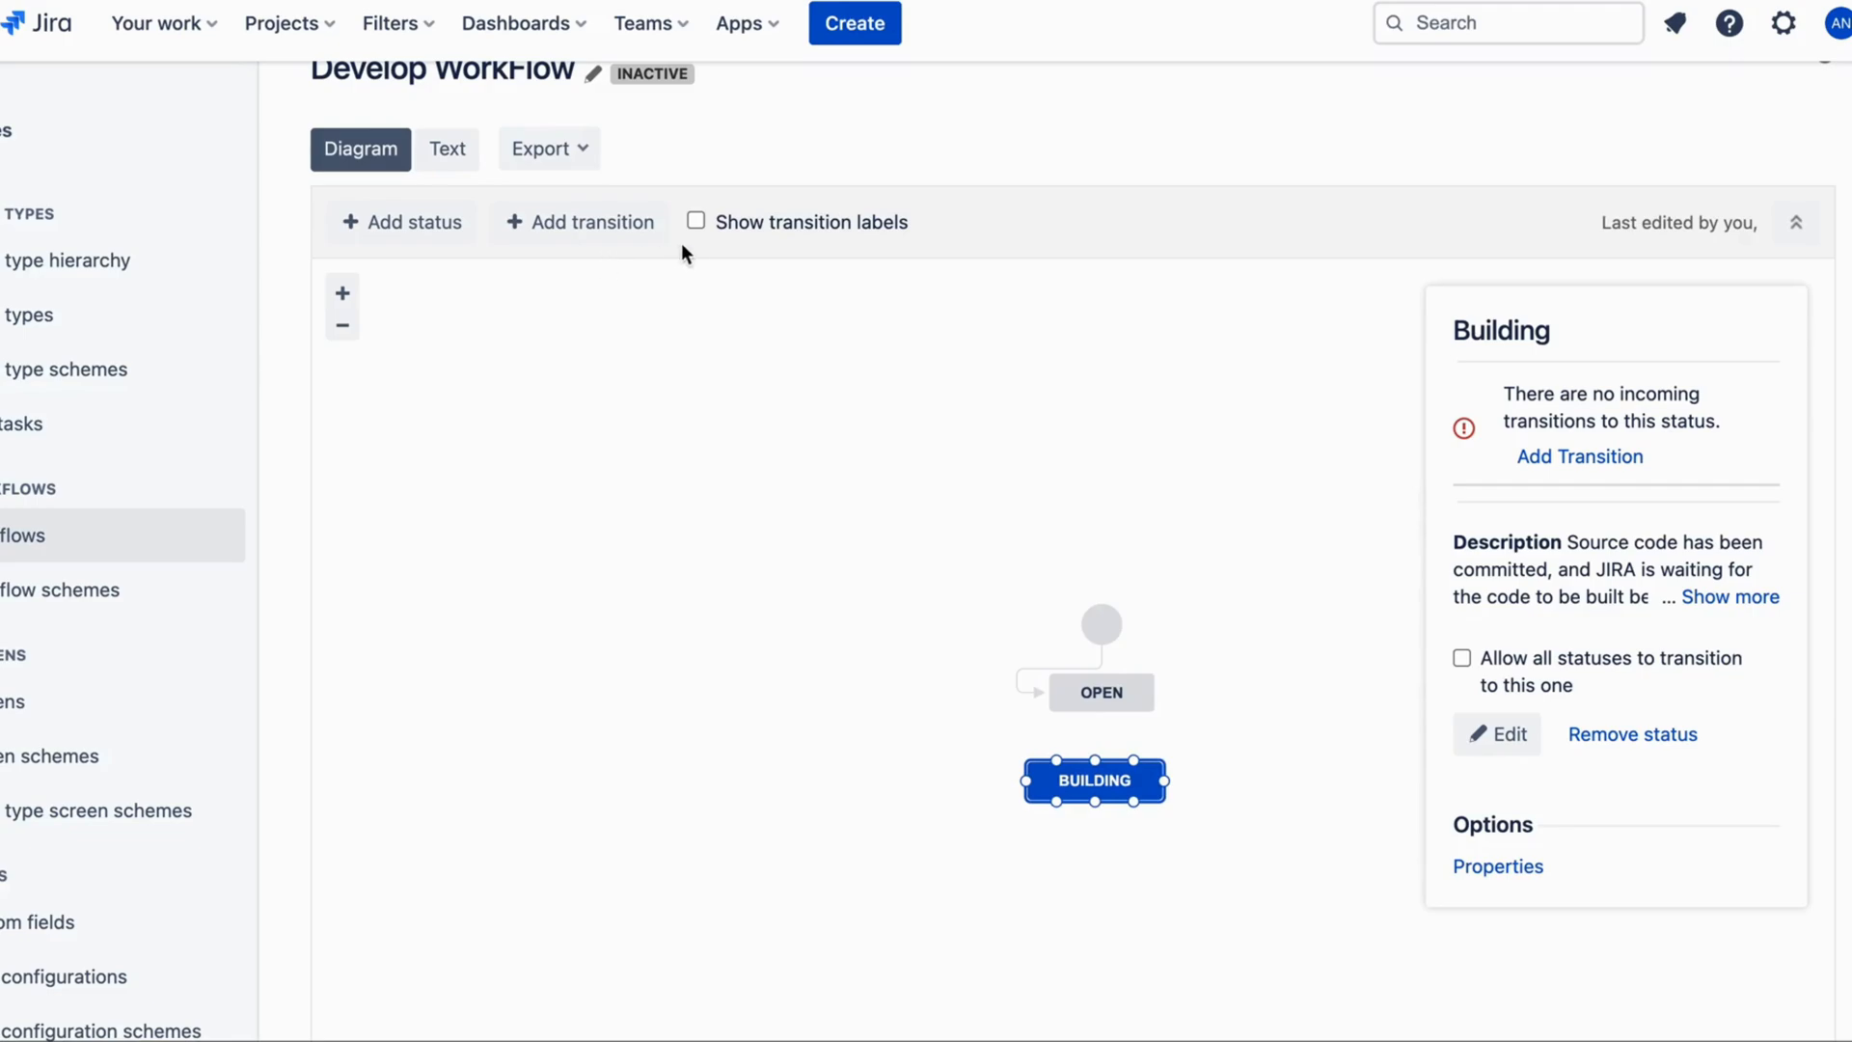
click(696, 221)
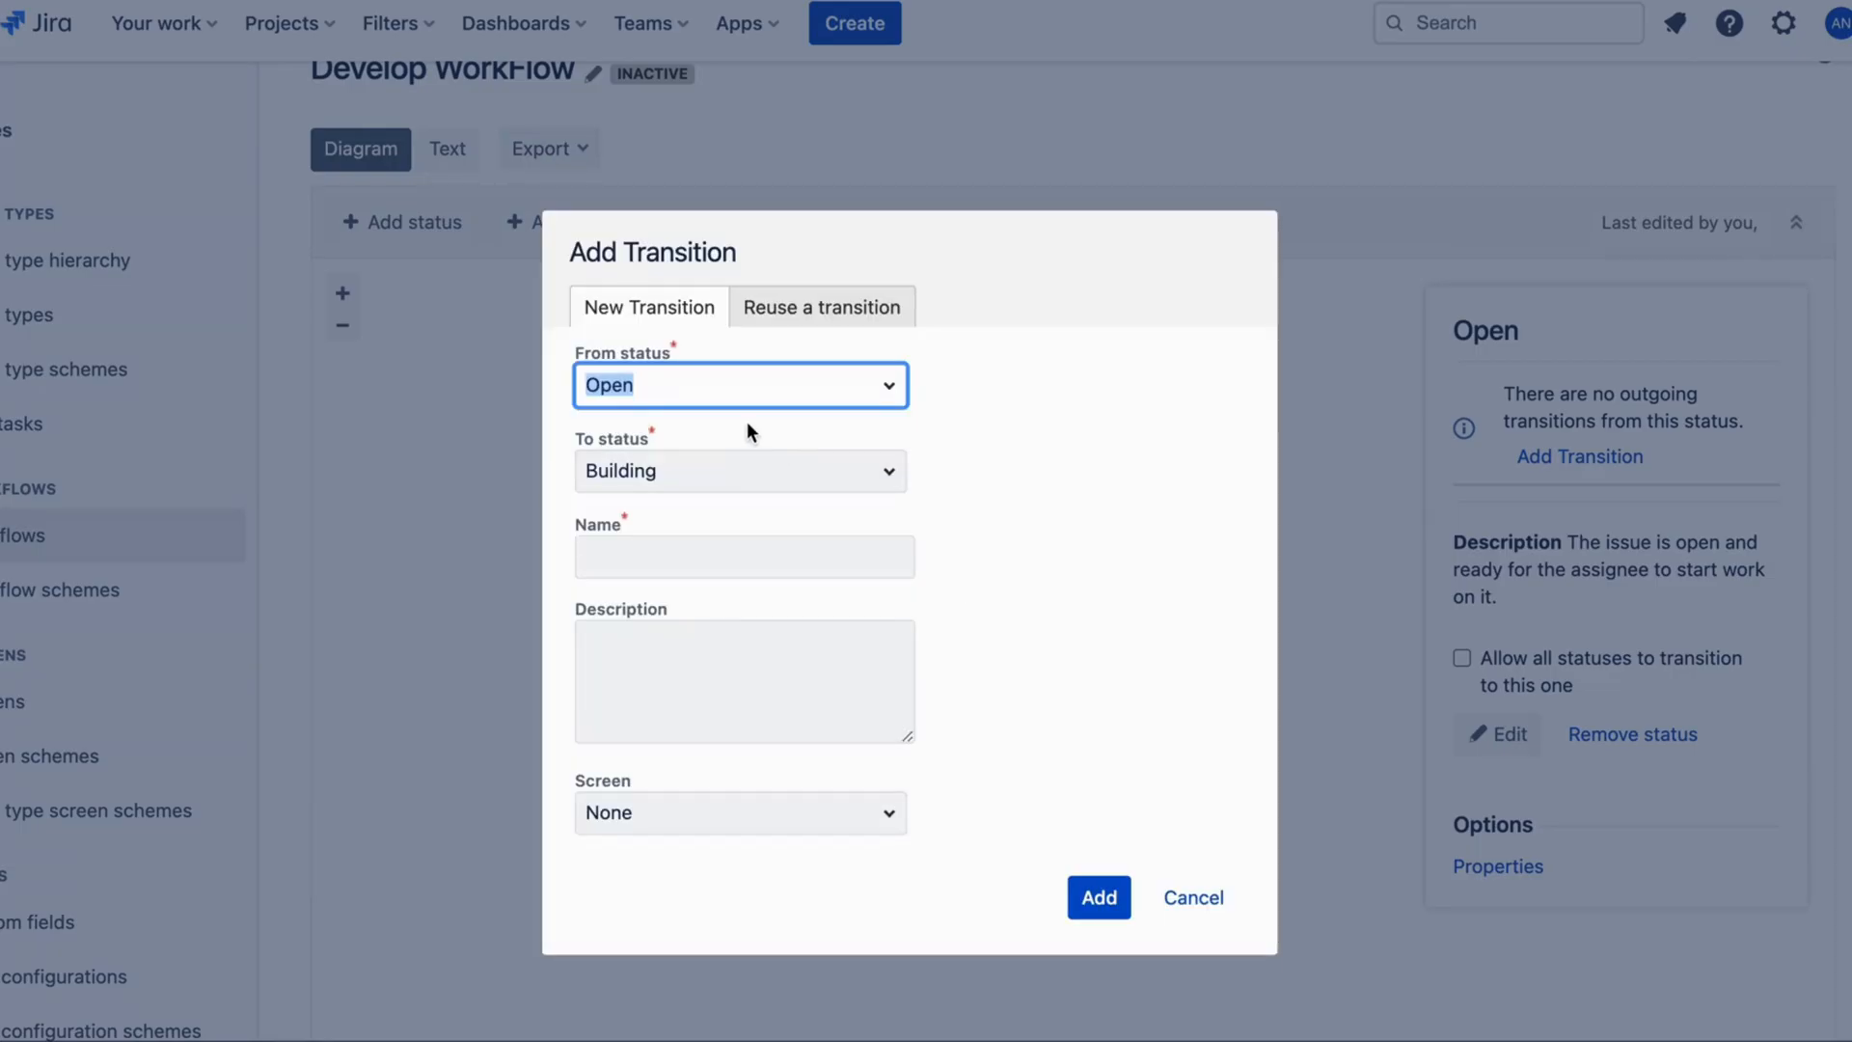
click(1096, 896)
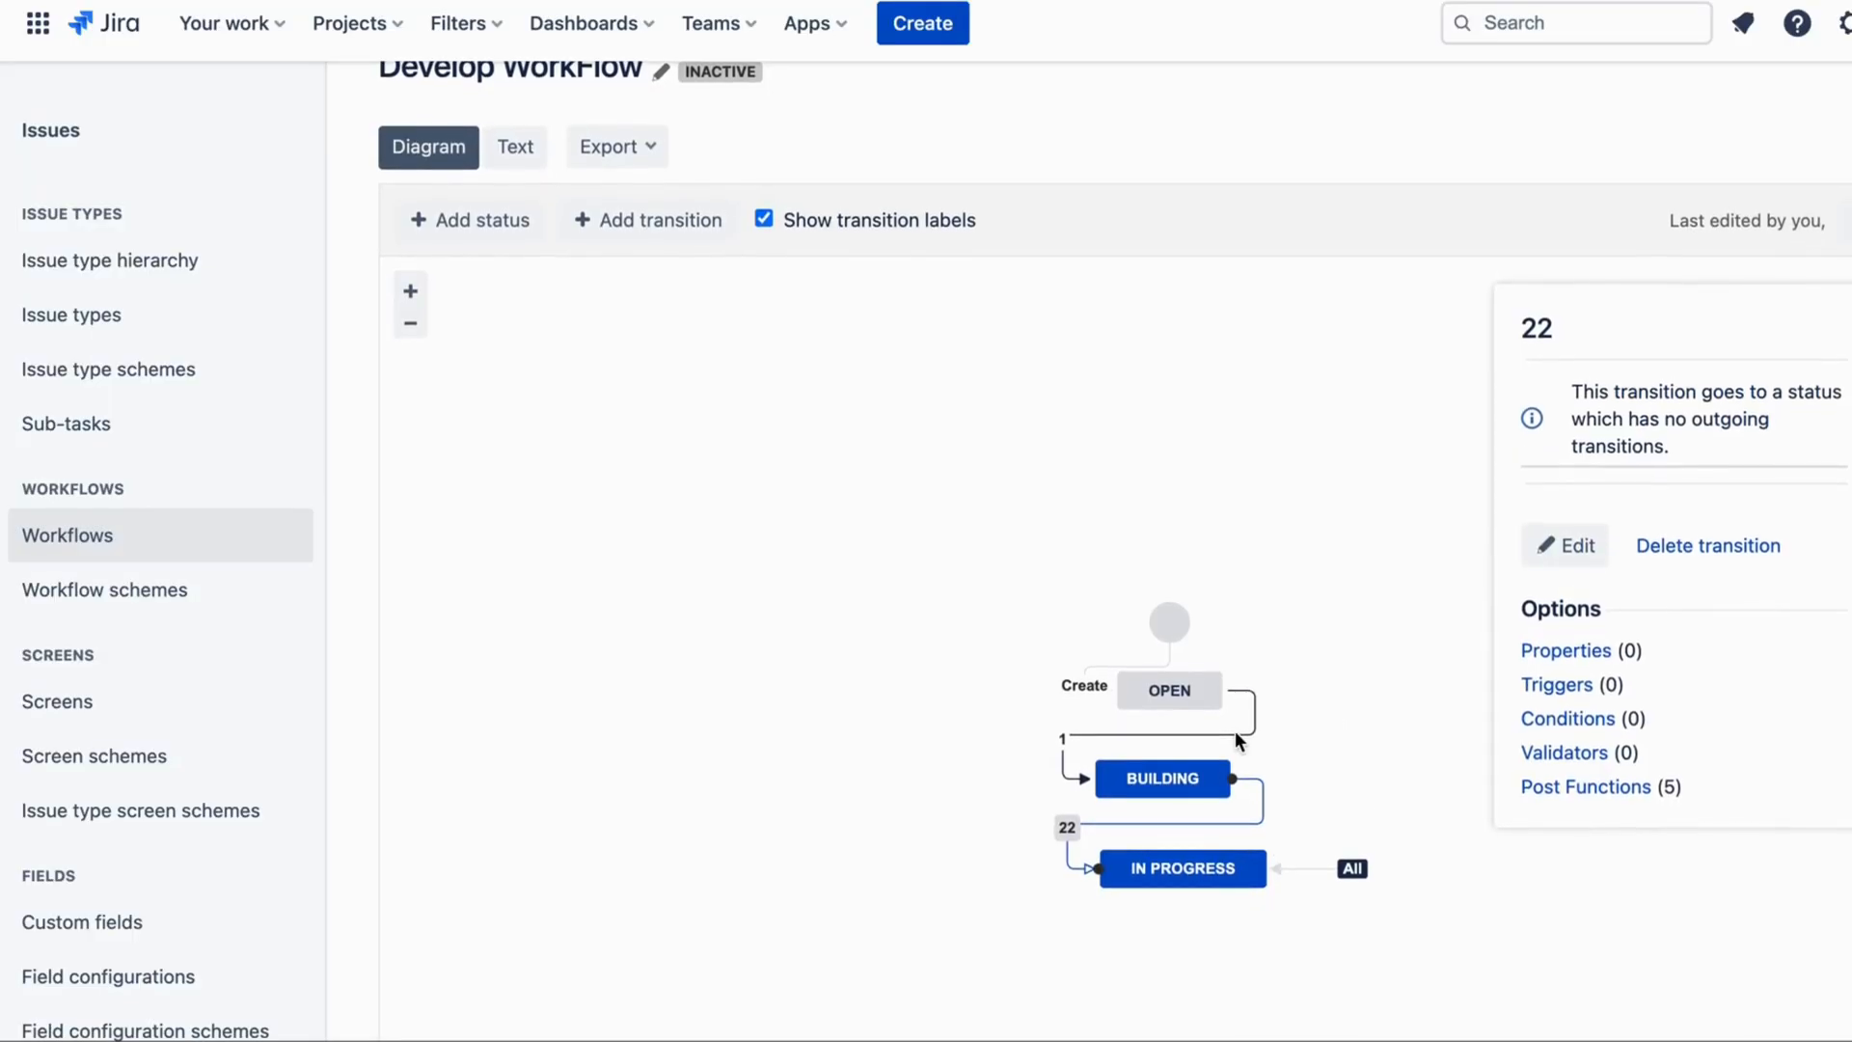
mouse_move(384, 446)
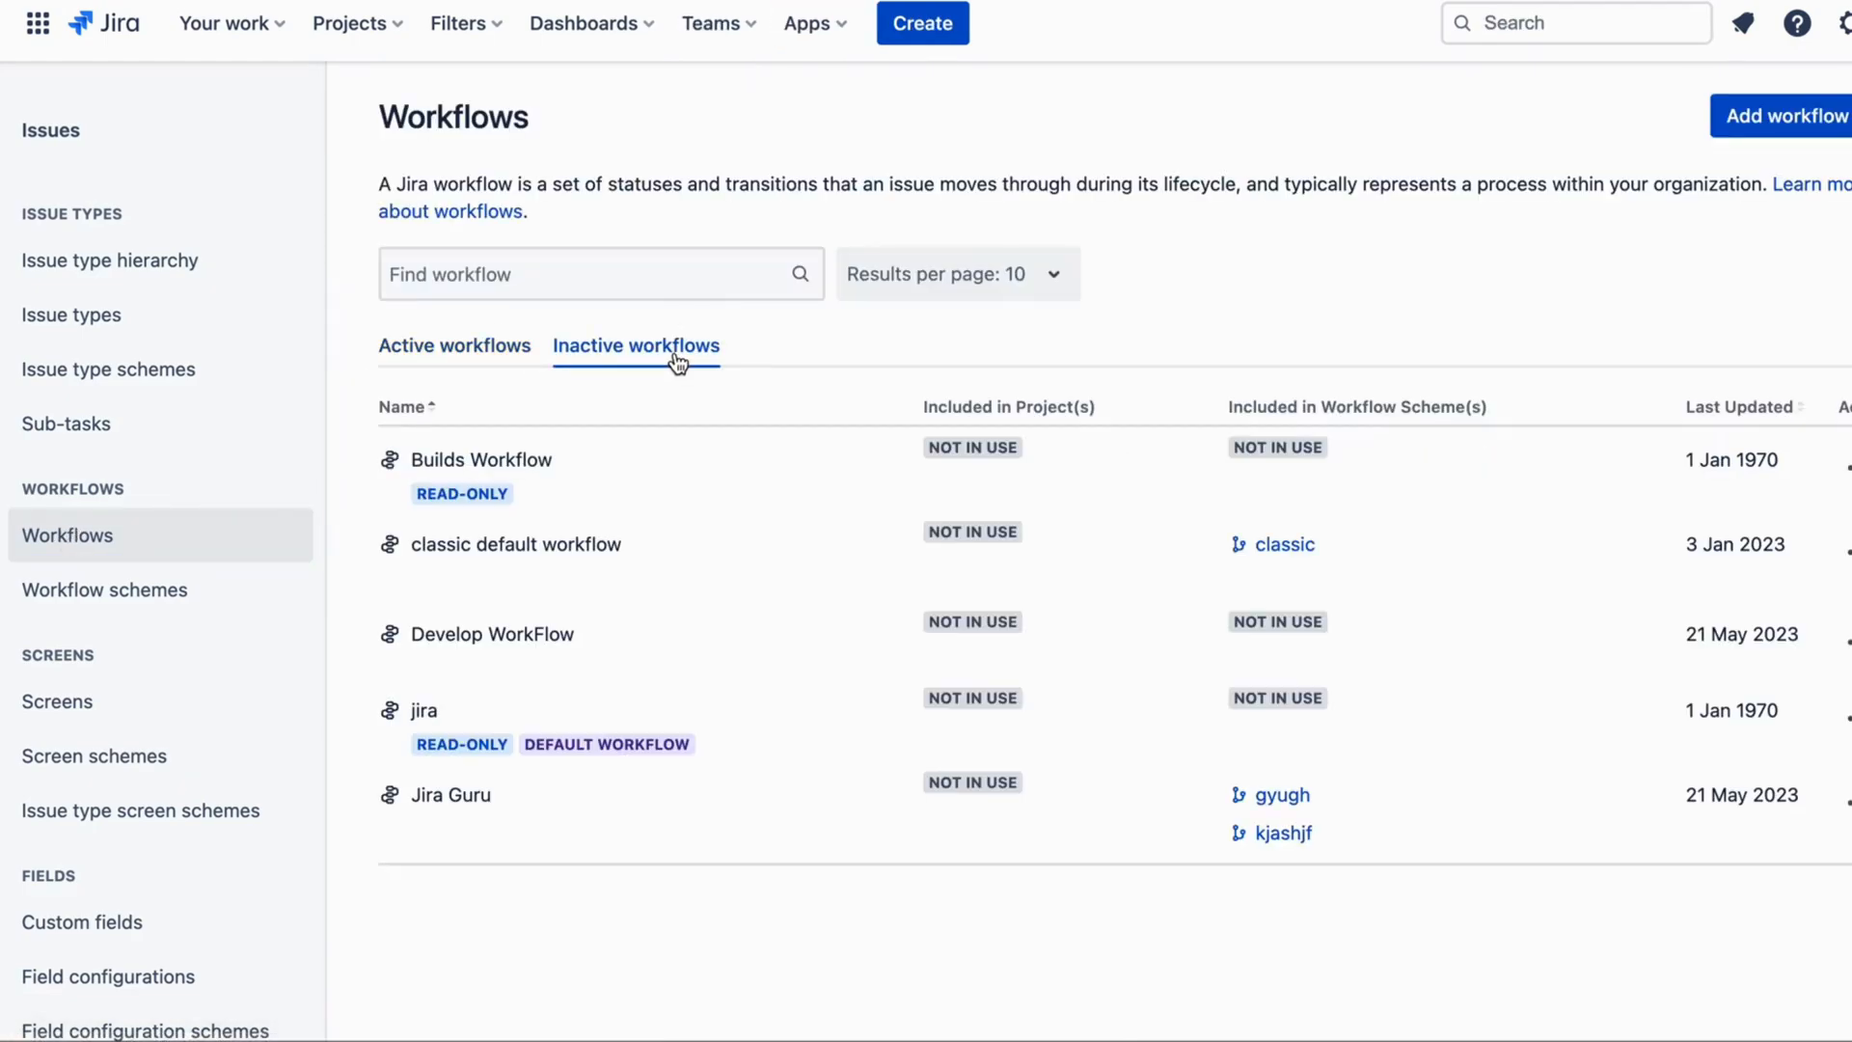
mouse_move(225, 22)
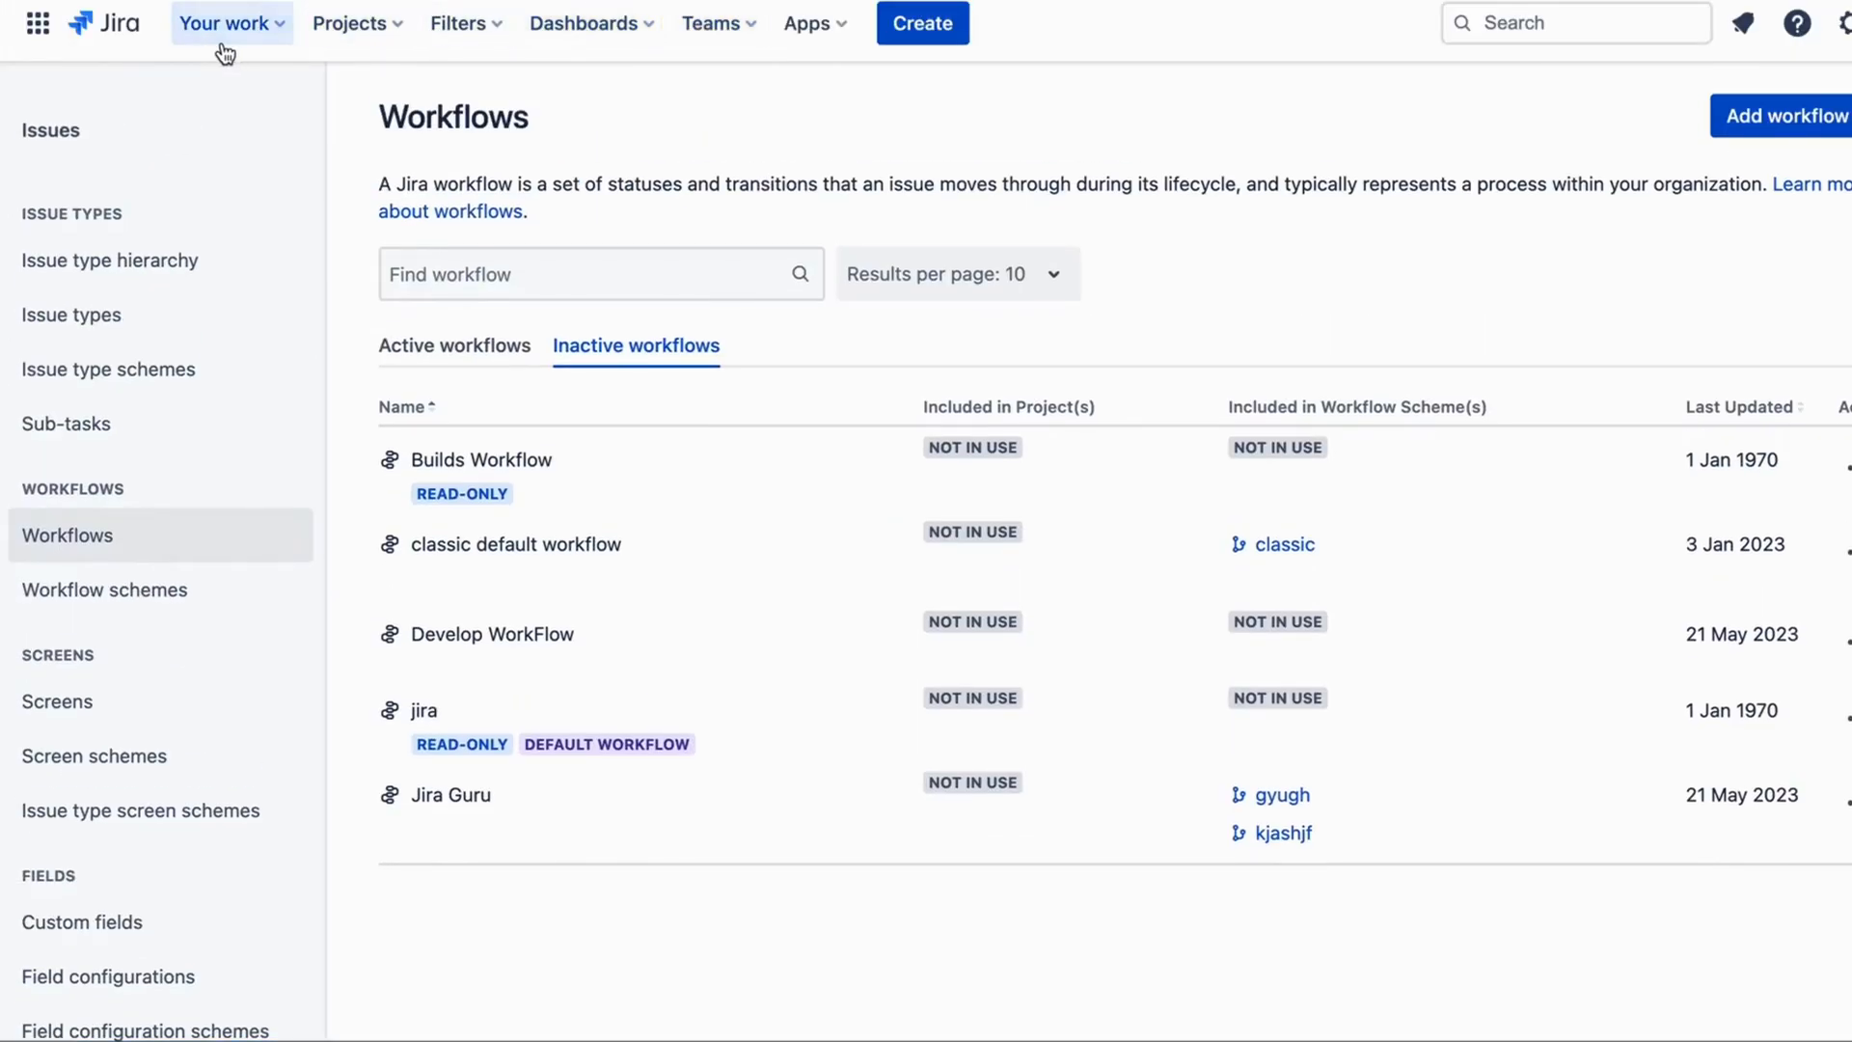
Go to the Mobile App (MA) project from recent projects and open its project settings.
click(349, 22)
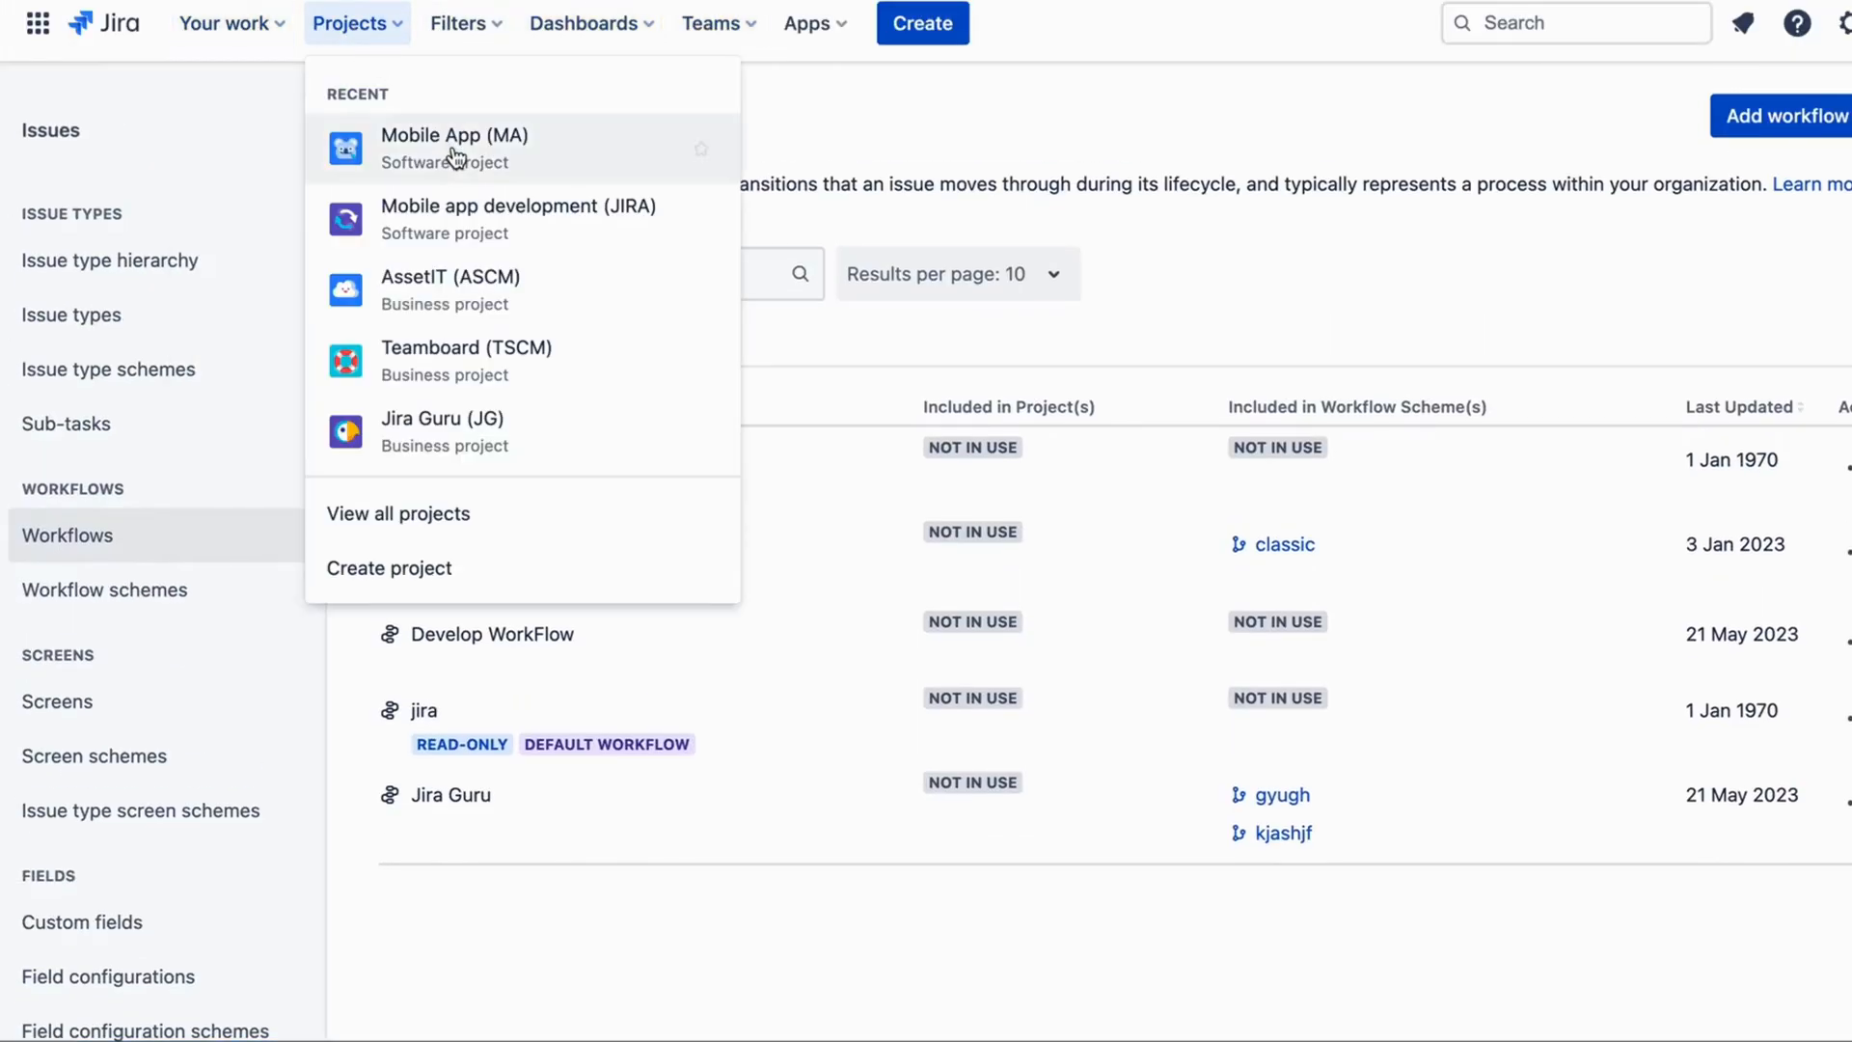
click(454, 148)
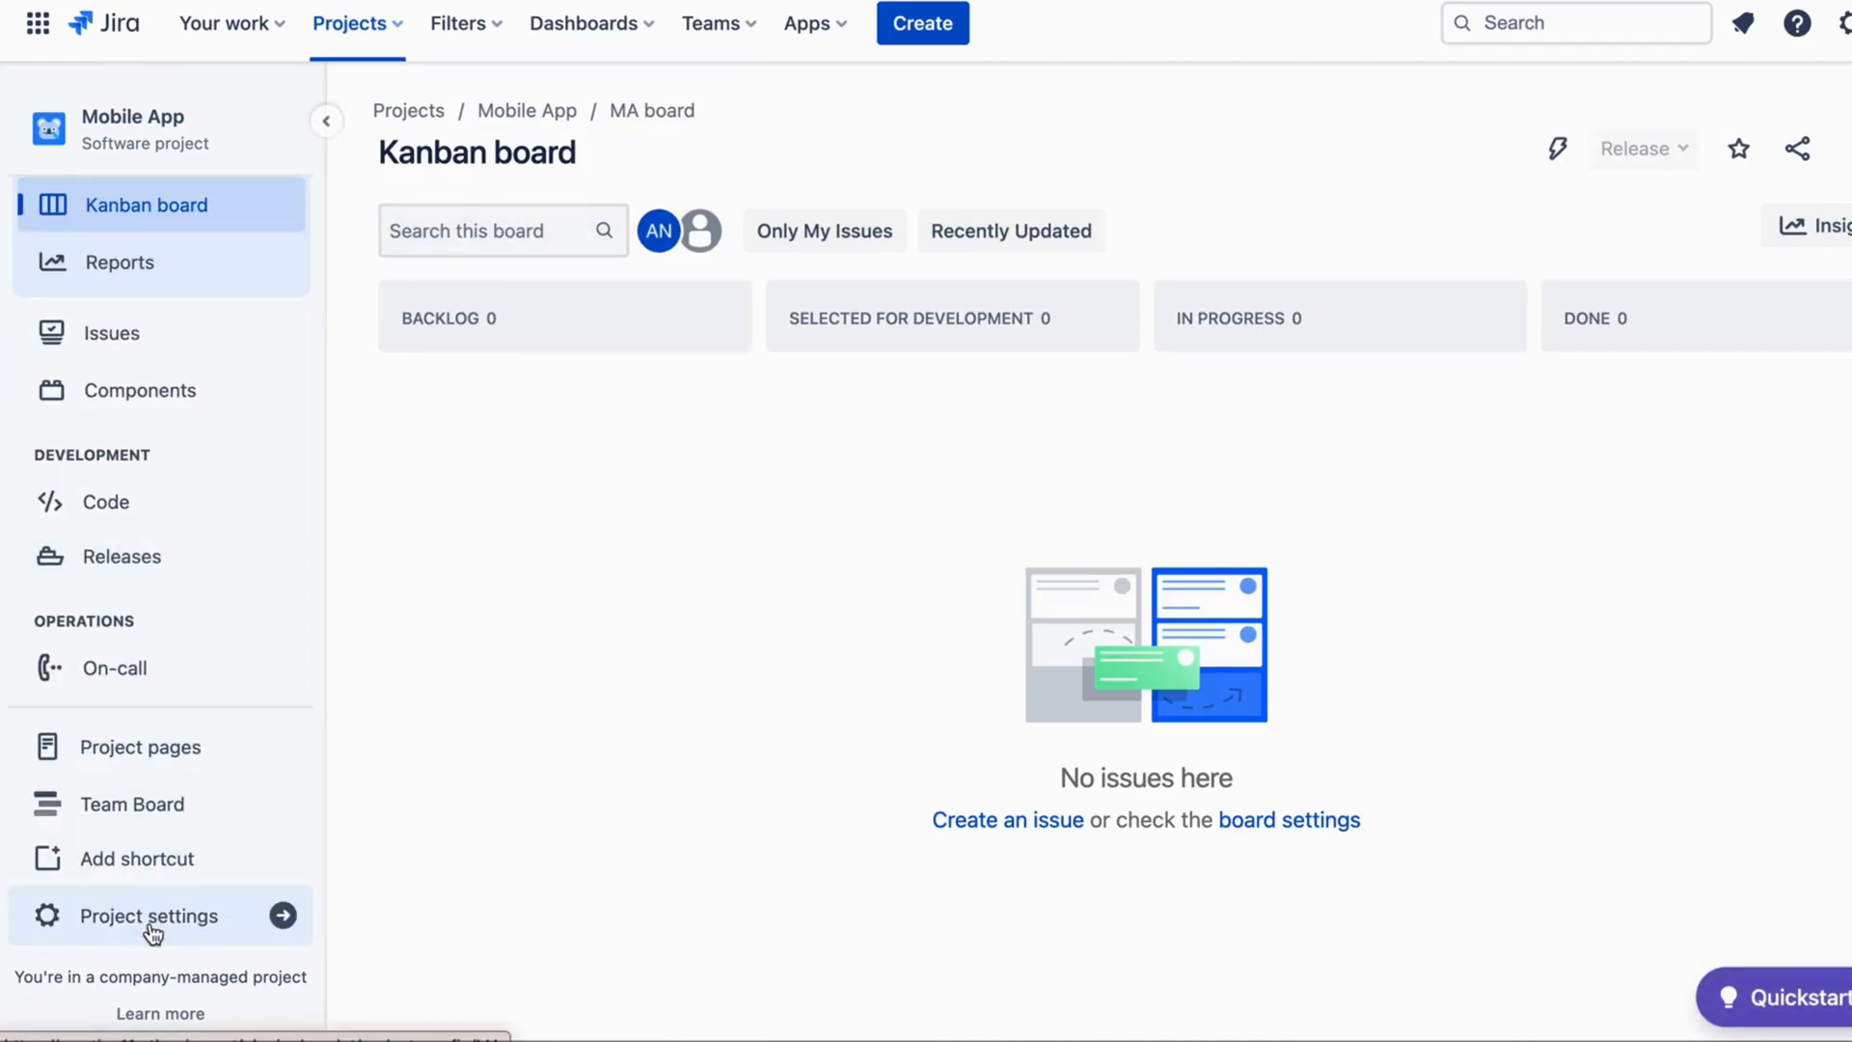
click(147, 915)
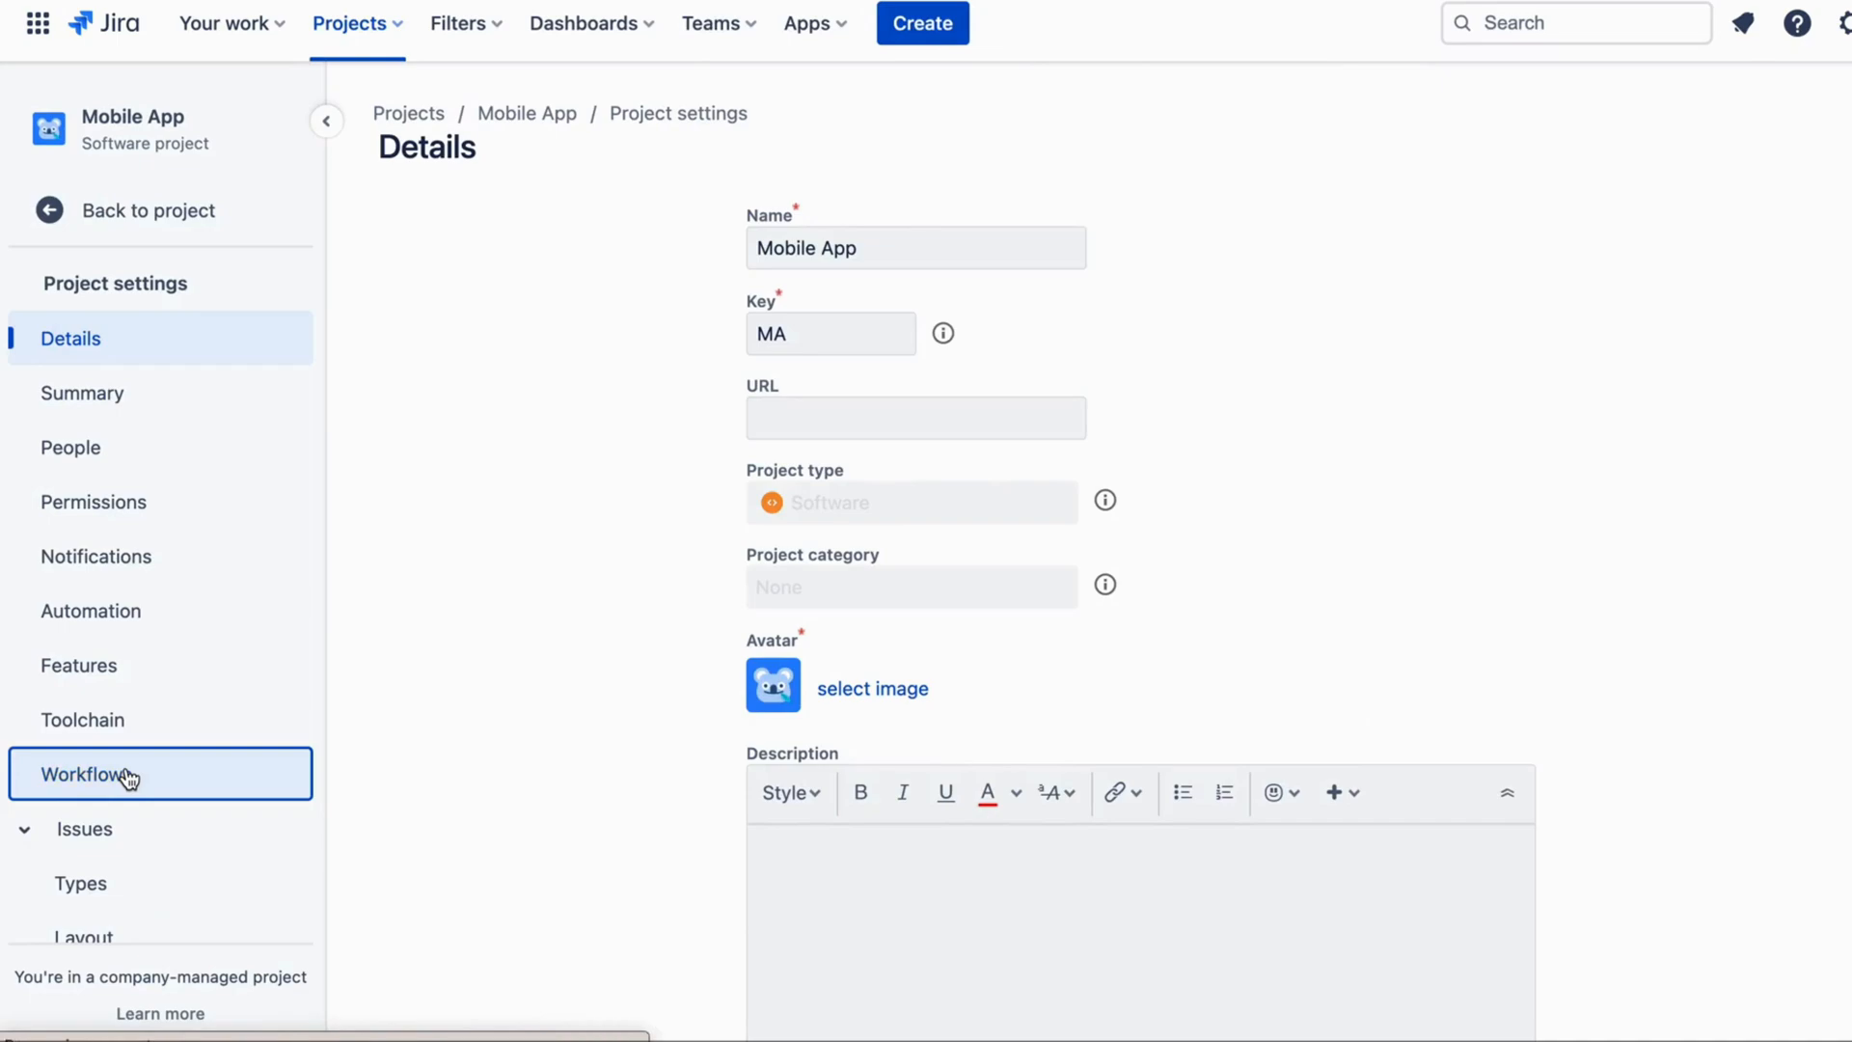
Add the existing Develop WorkFlow to the project's workflow scheme for all issue types.
click(105, 774)
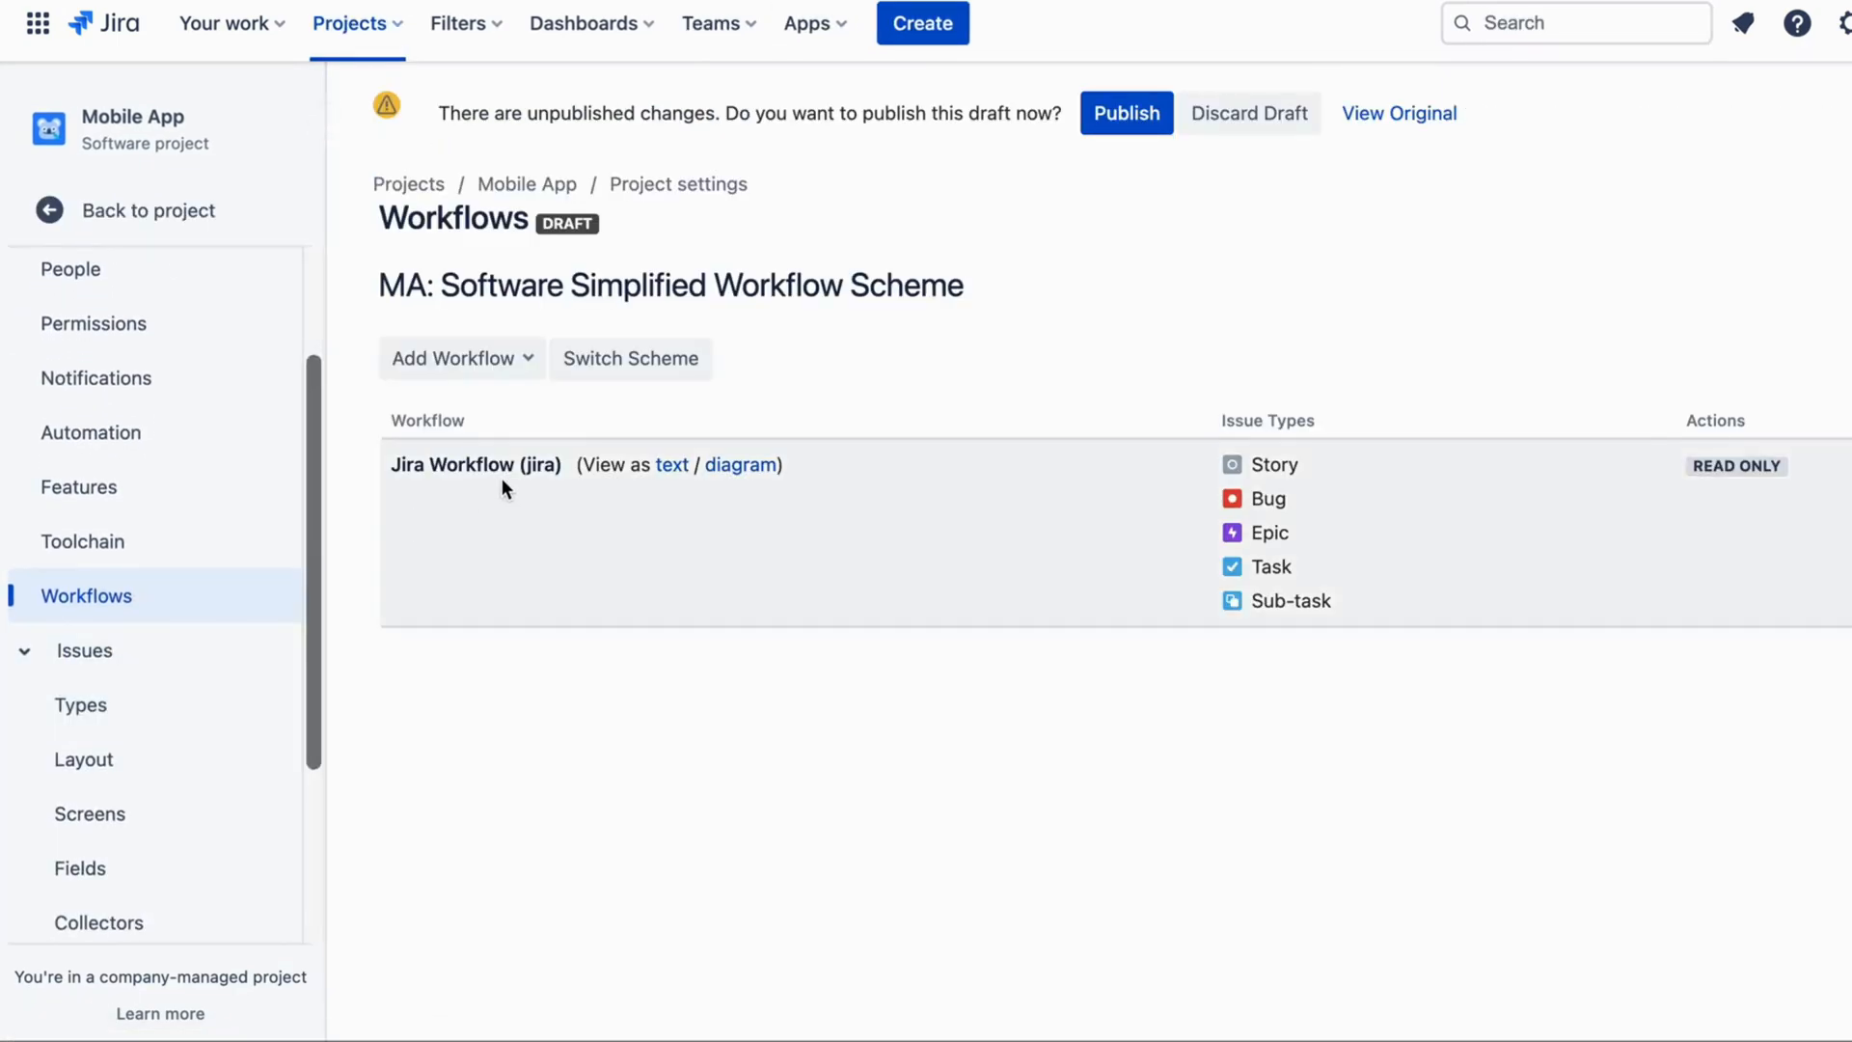
click(461, 358)
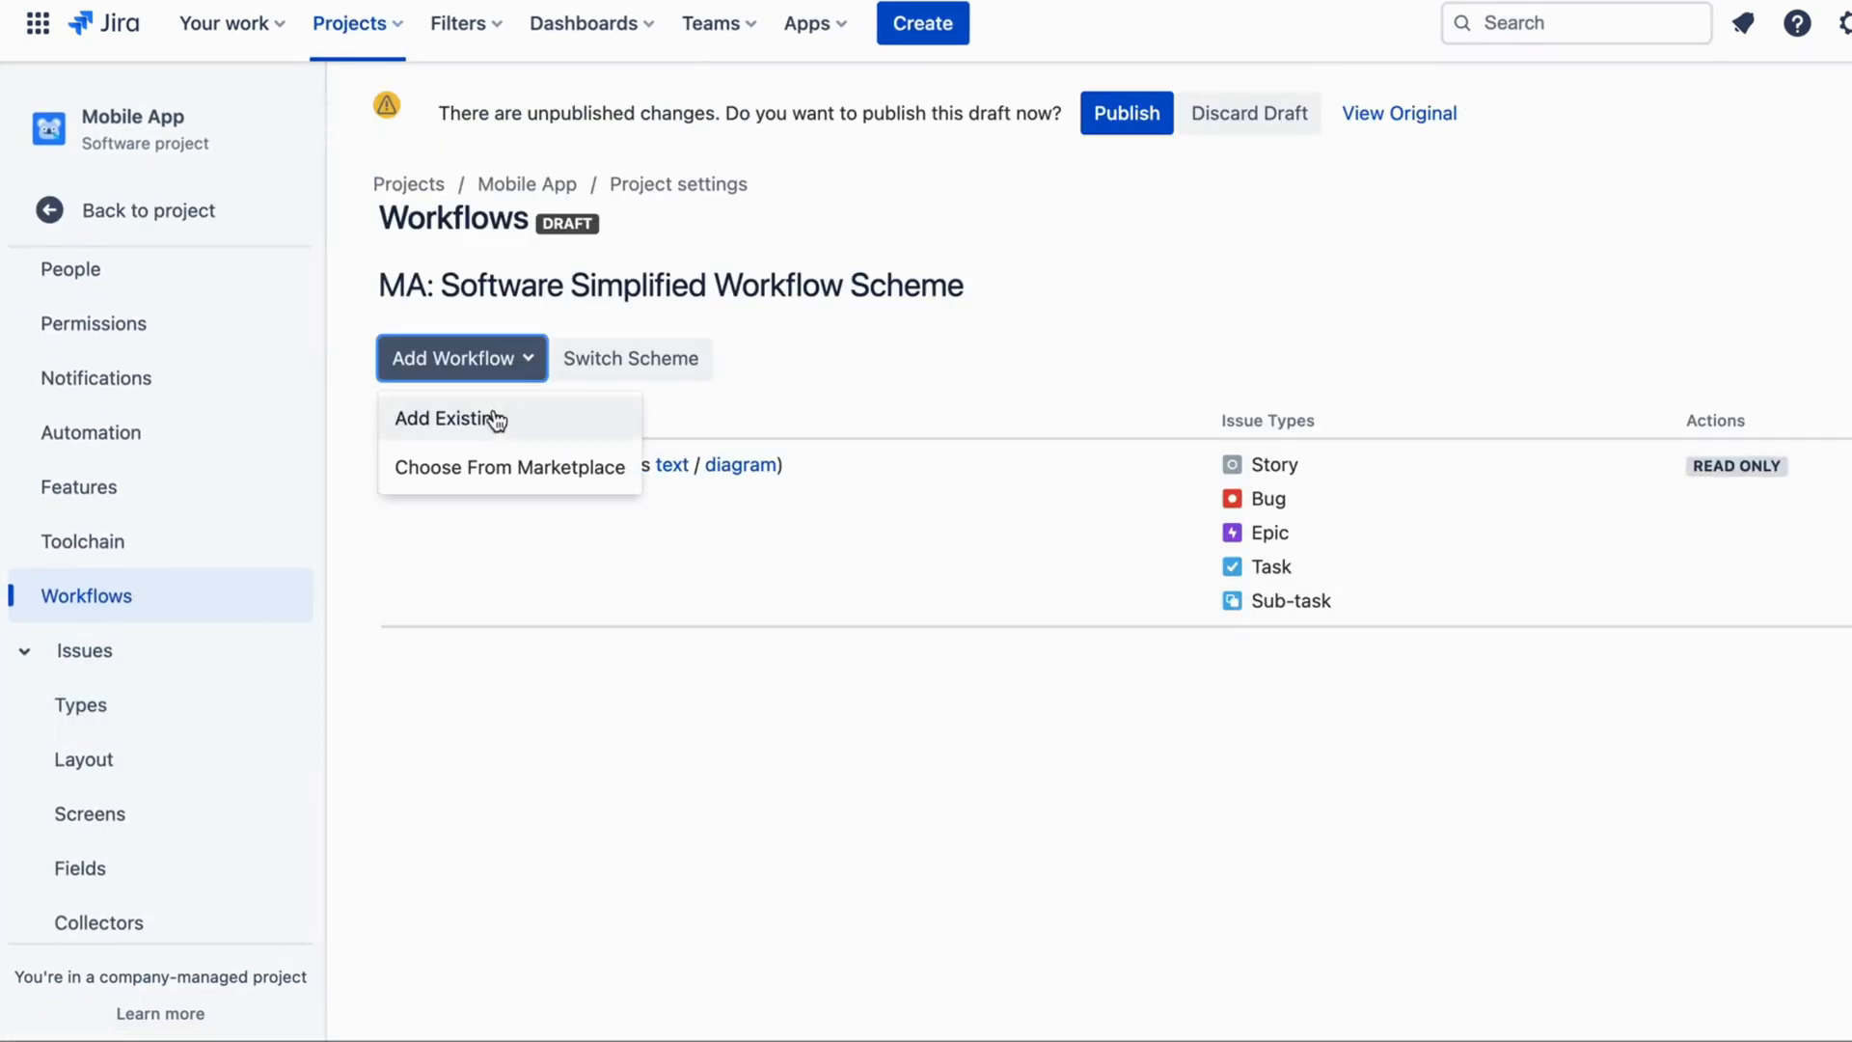
click(451, 418)
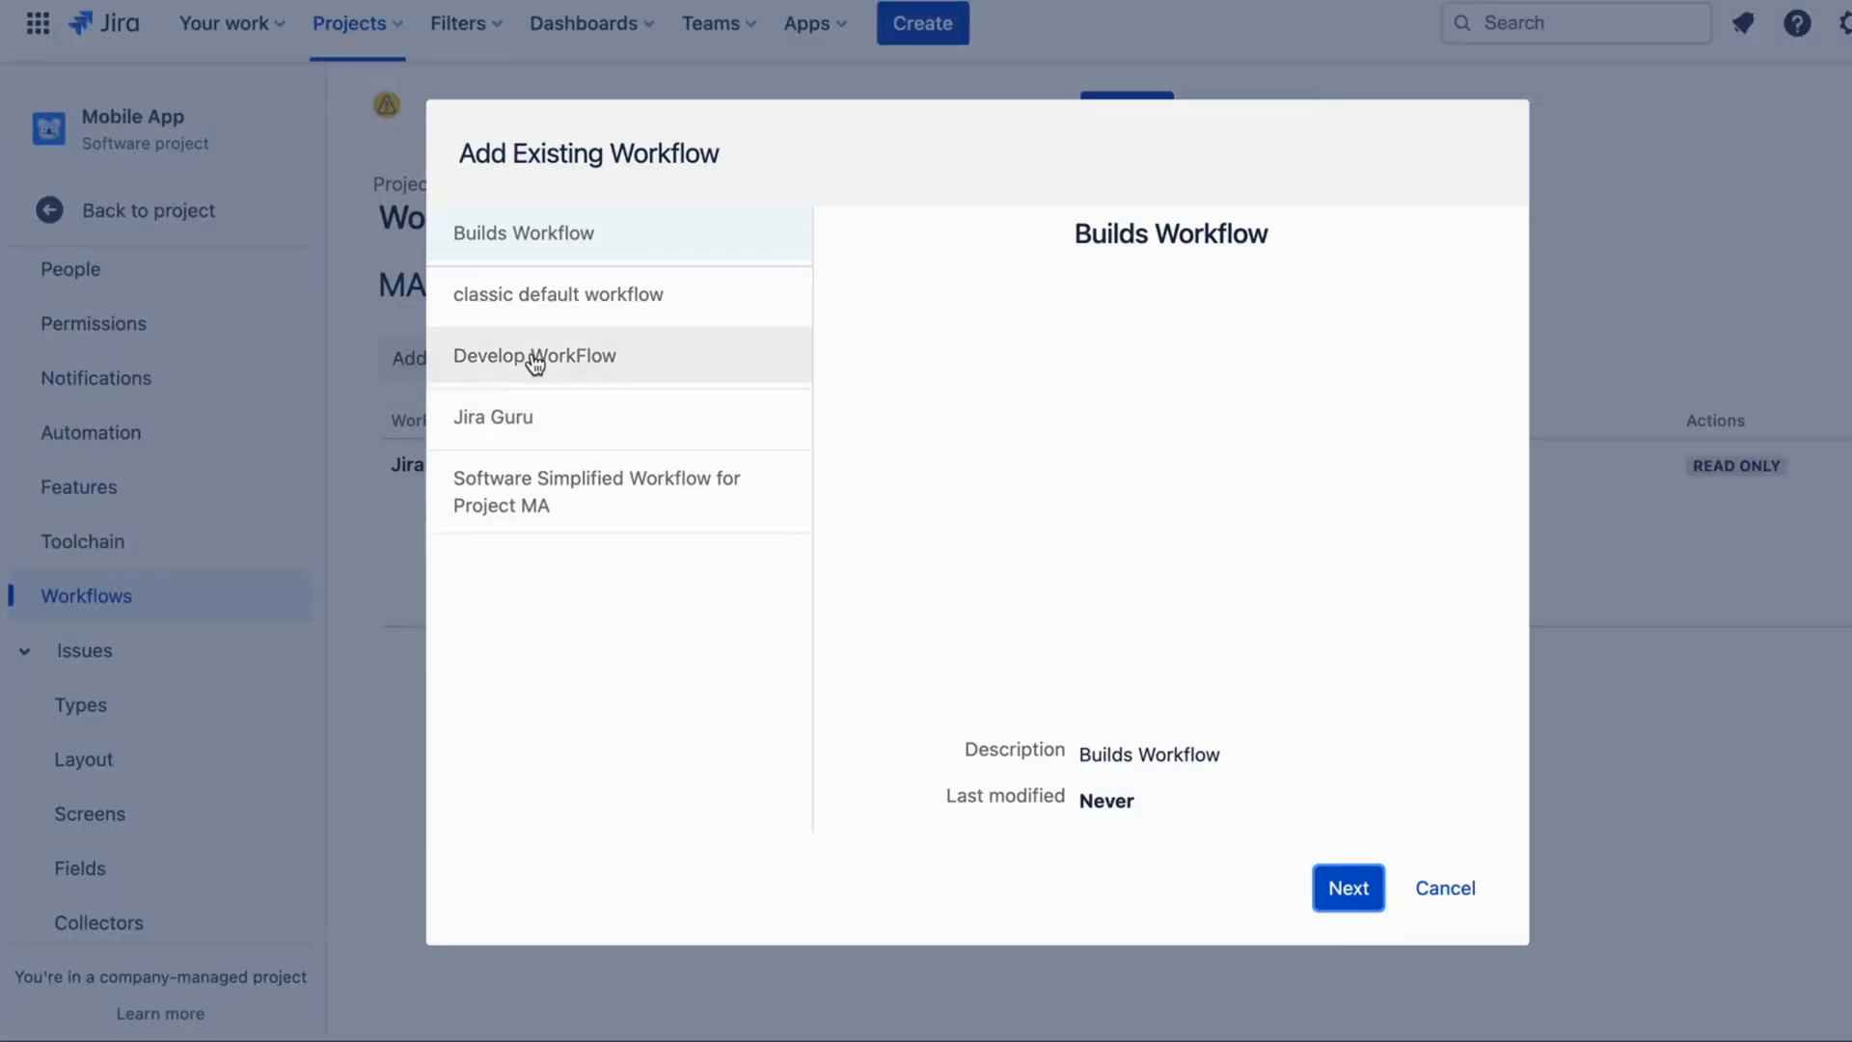
click(533, 356)
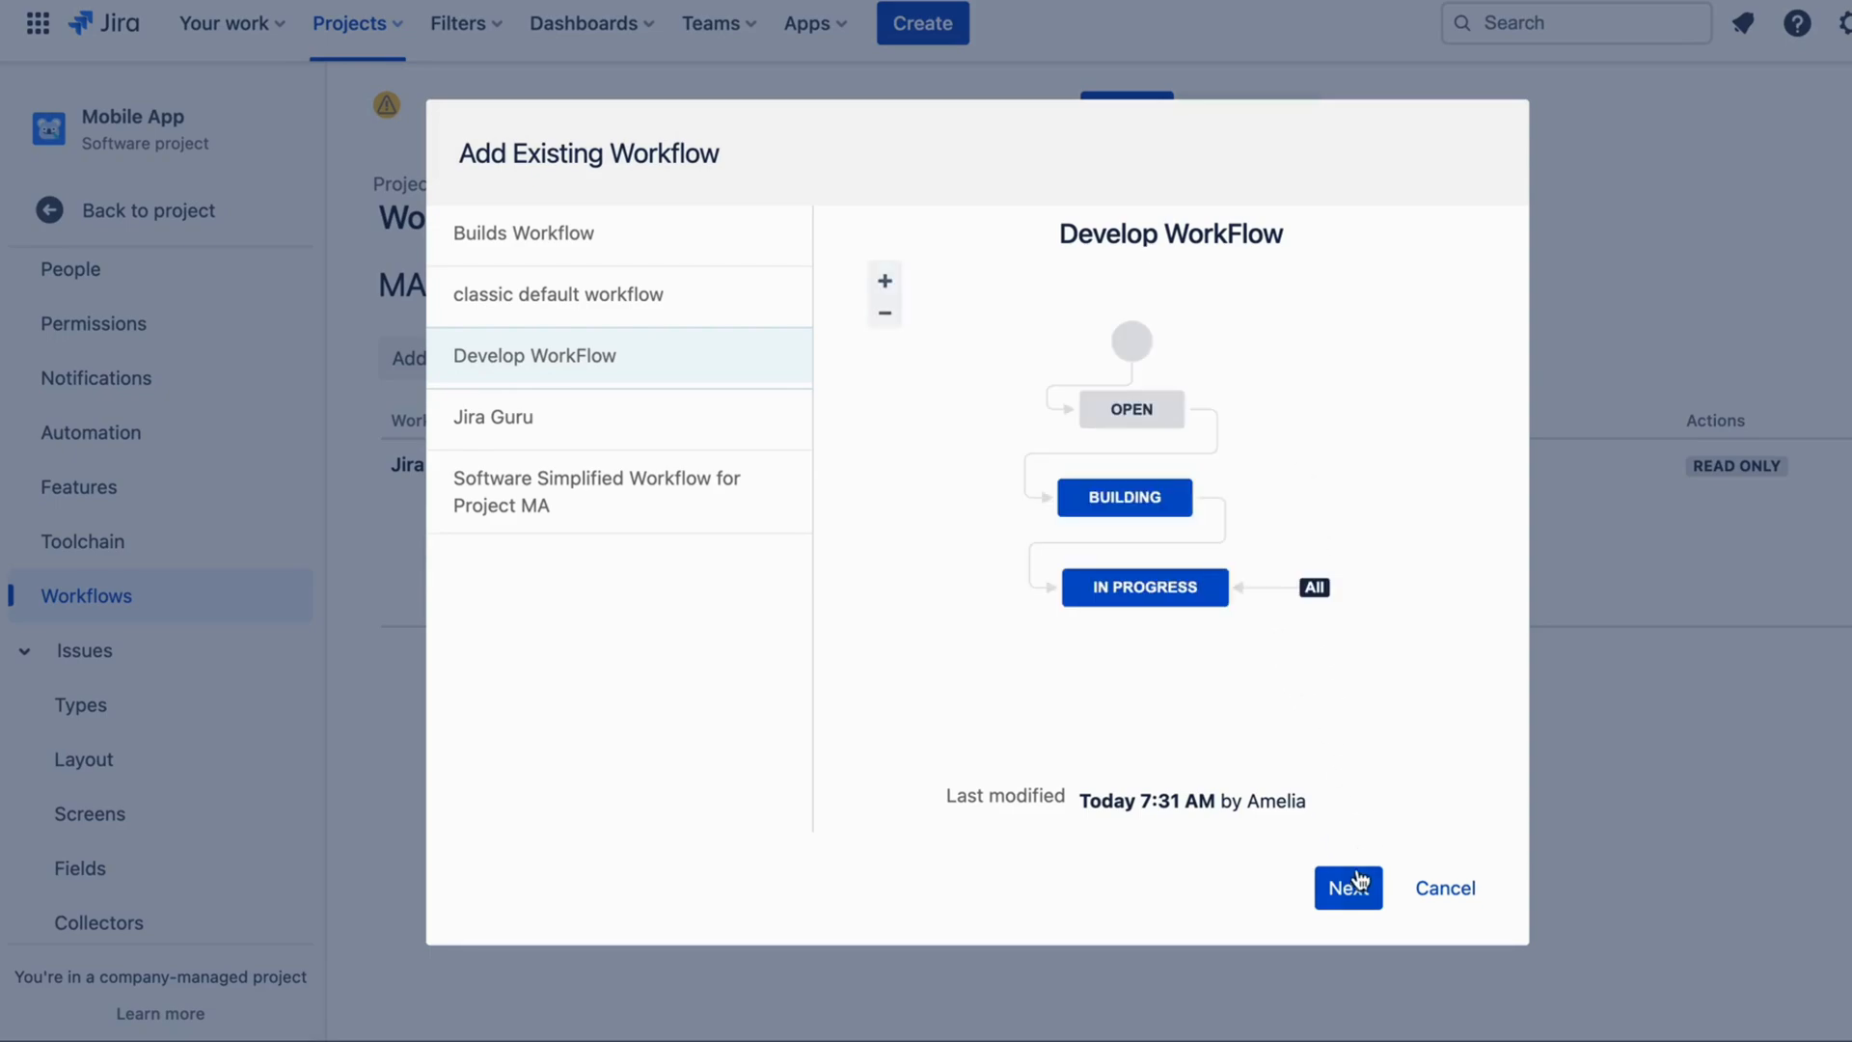
click(1347, 887)
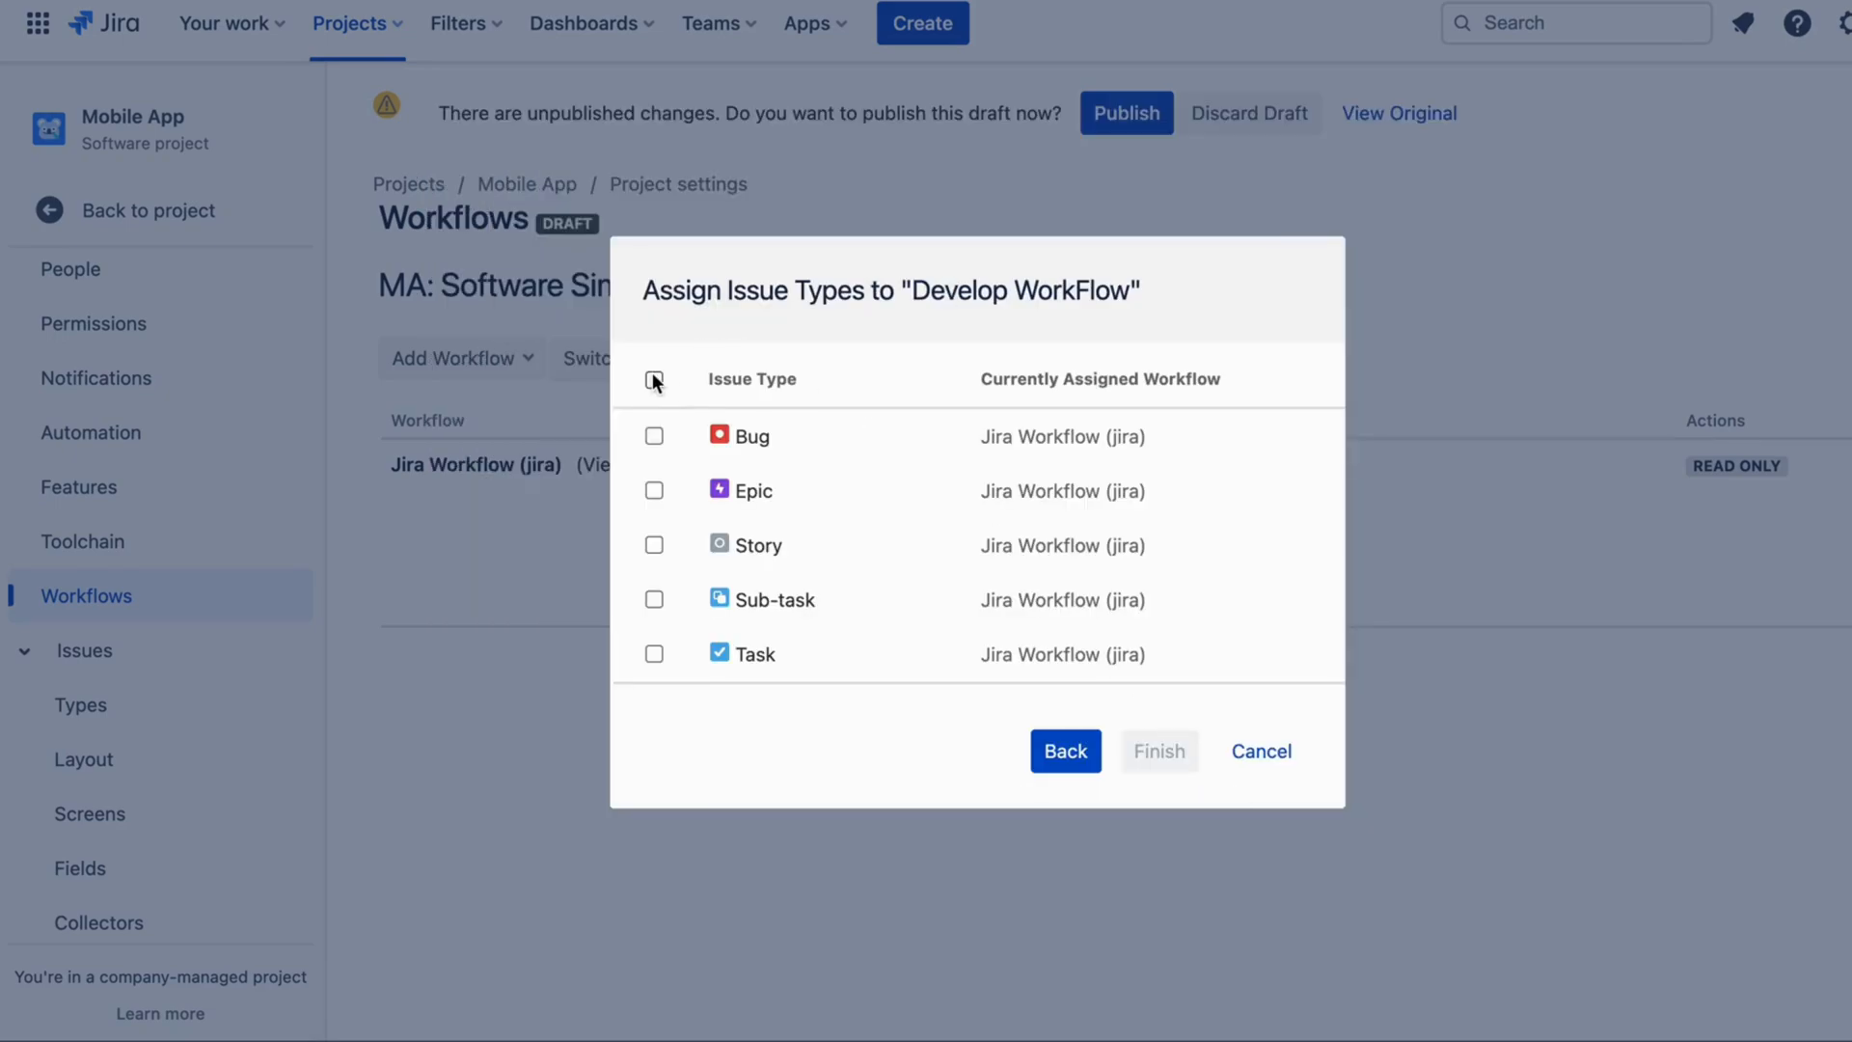
click(1158, 752)
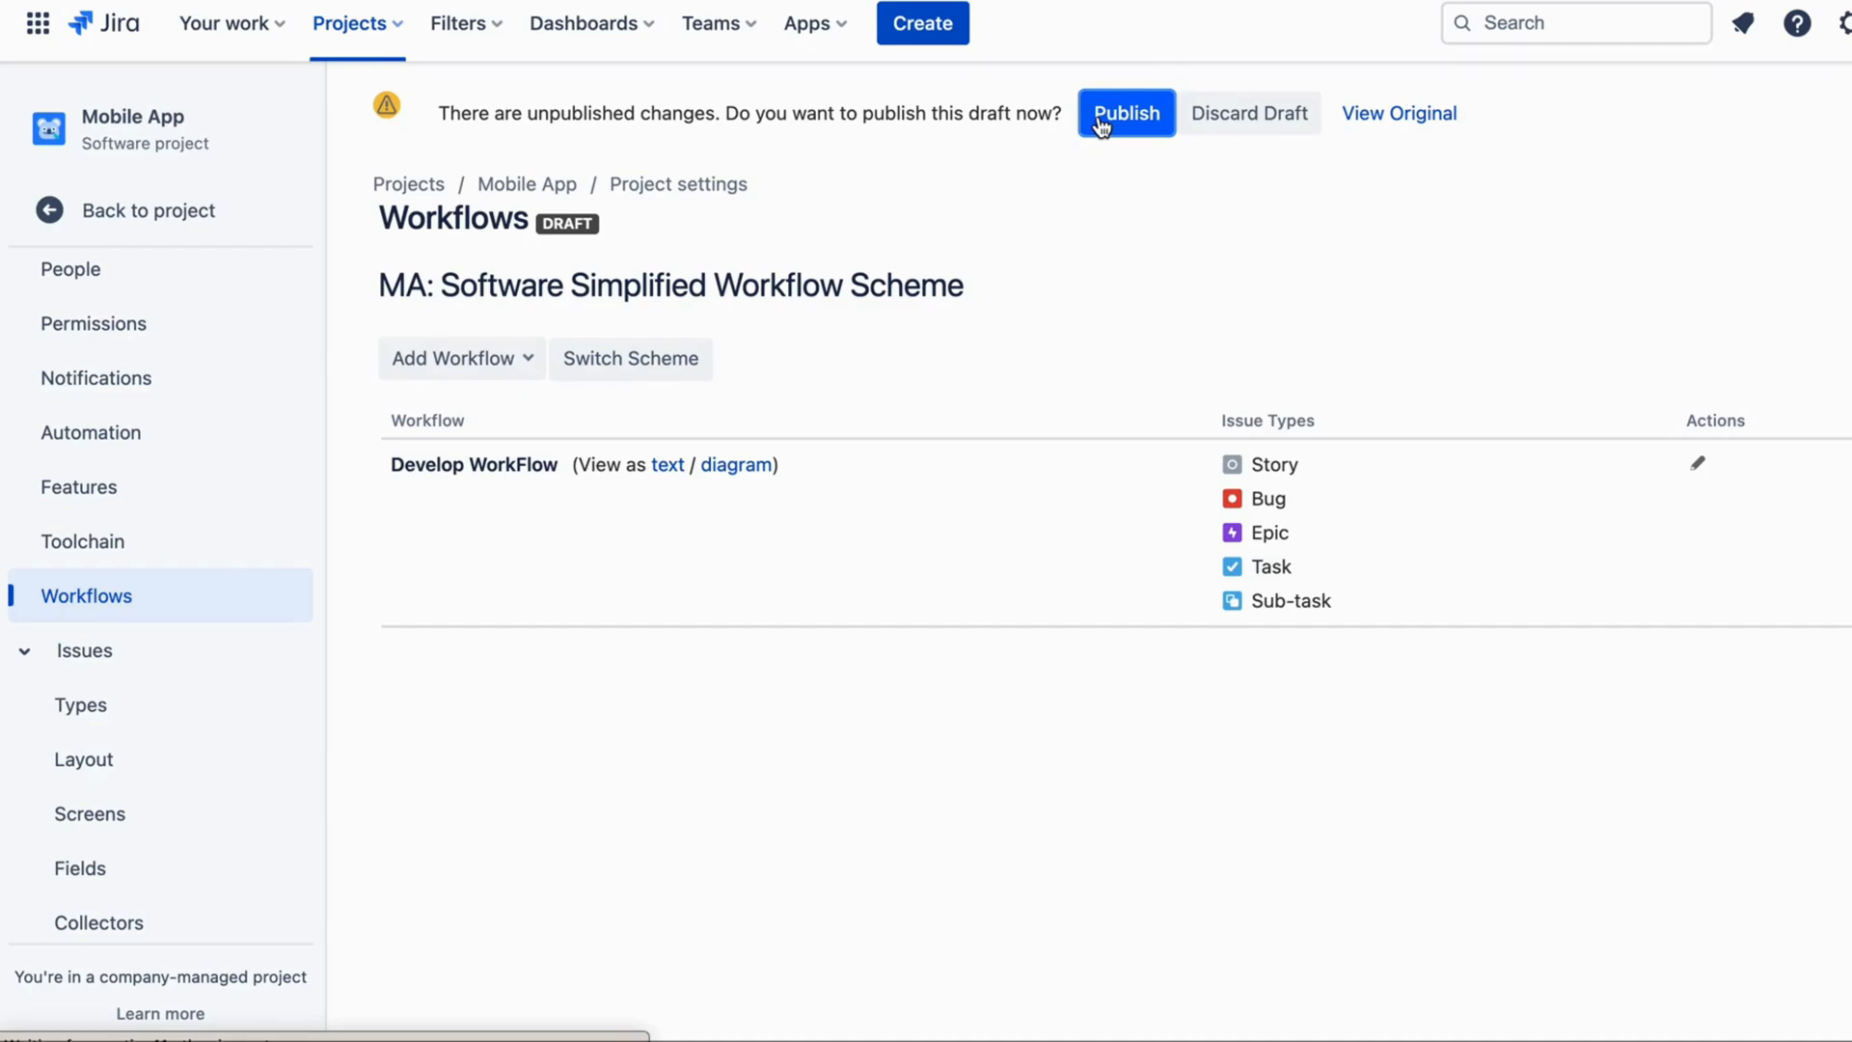
Publish the draft workflow scheme and associate Develop WorkFlow, completing the migration.
click(1123, 112)
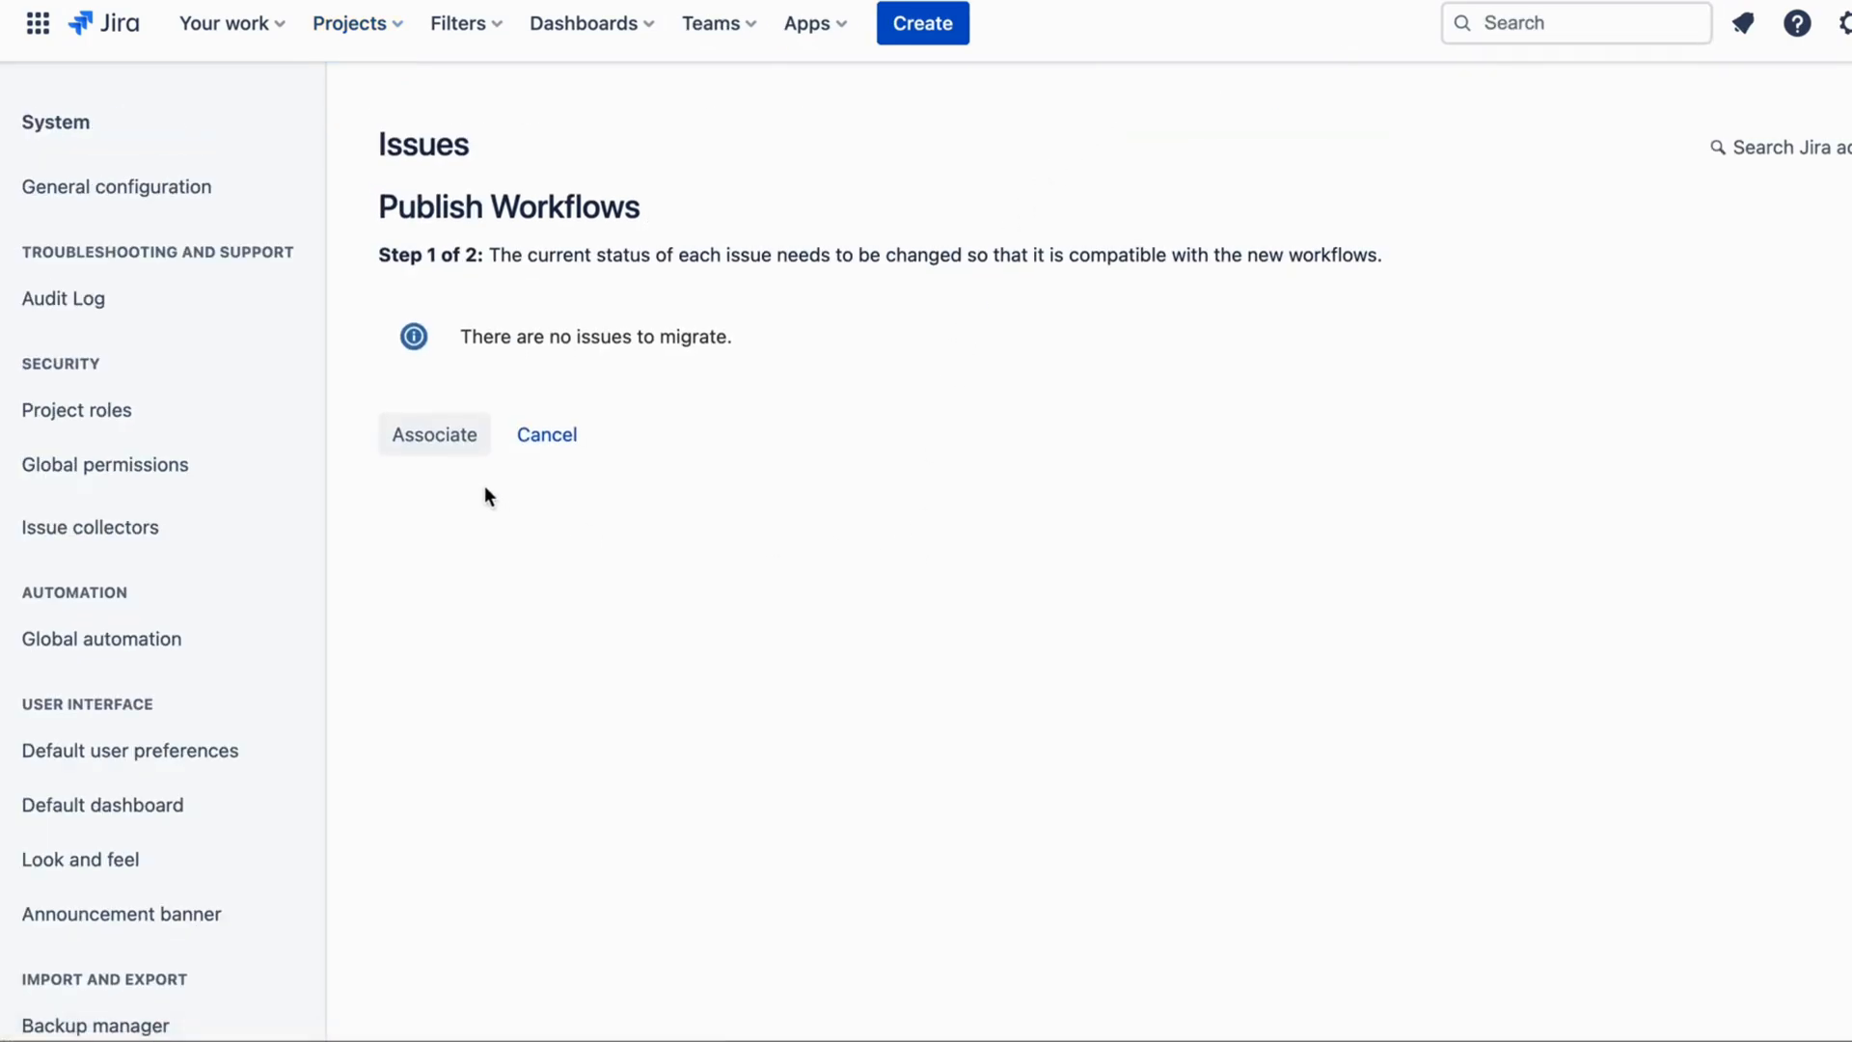
click(433, 433)
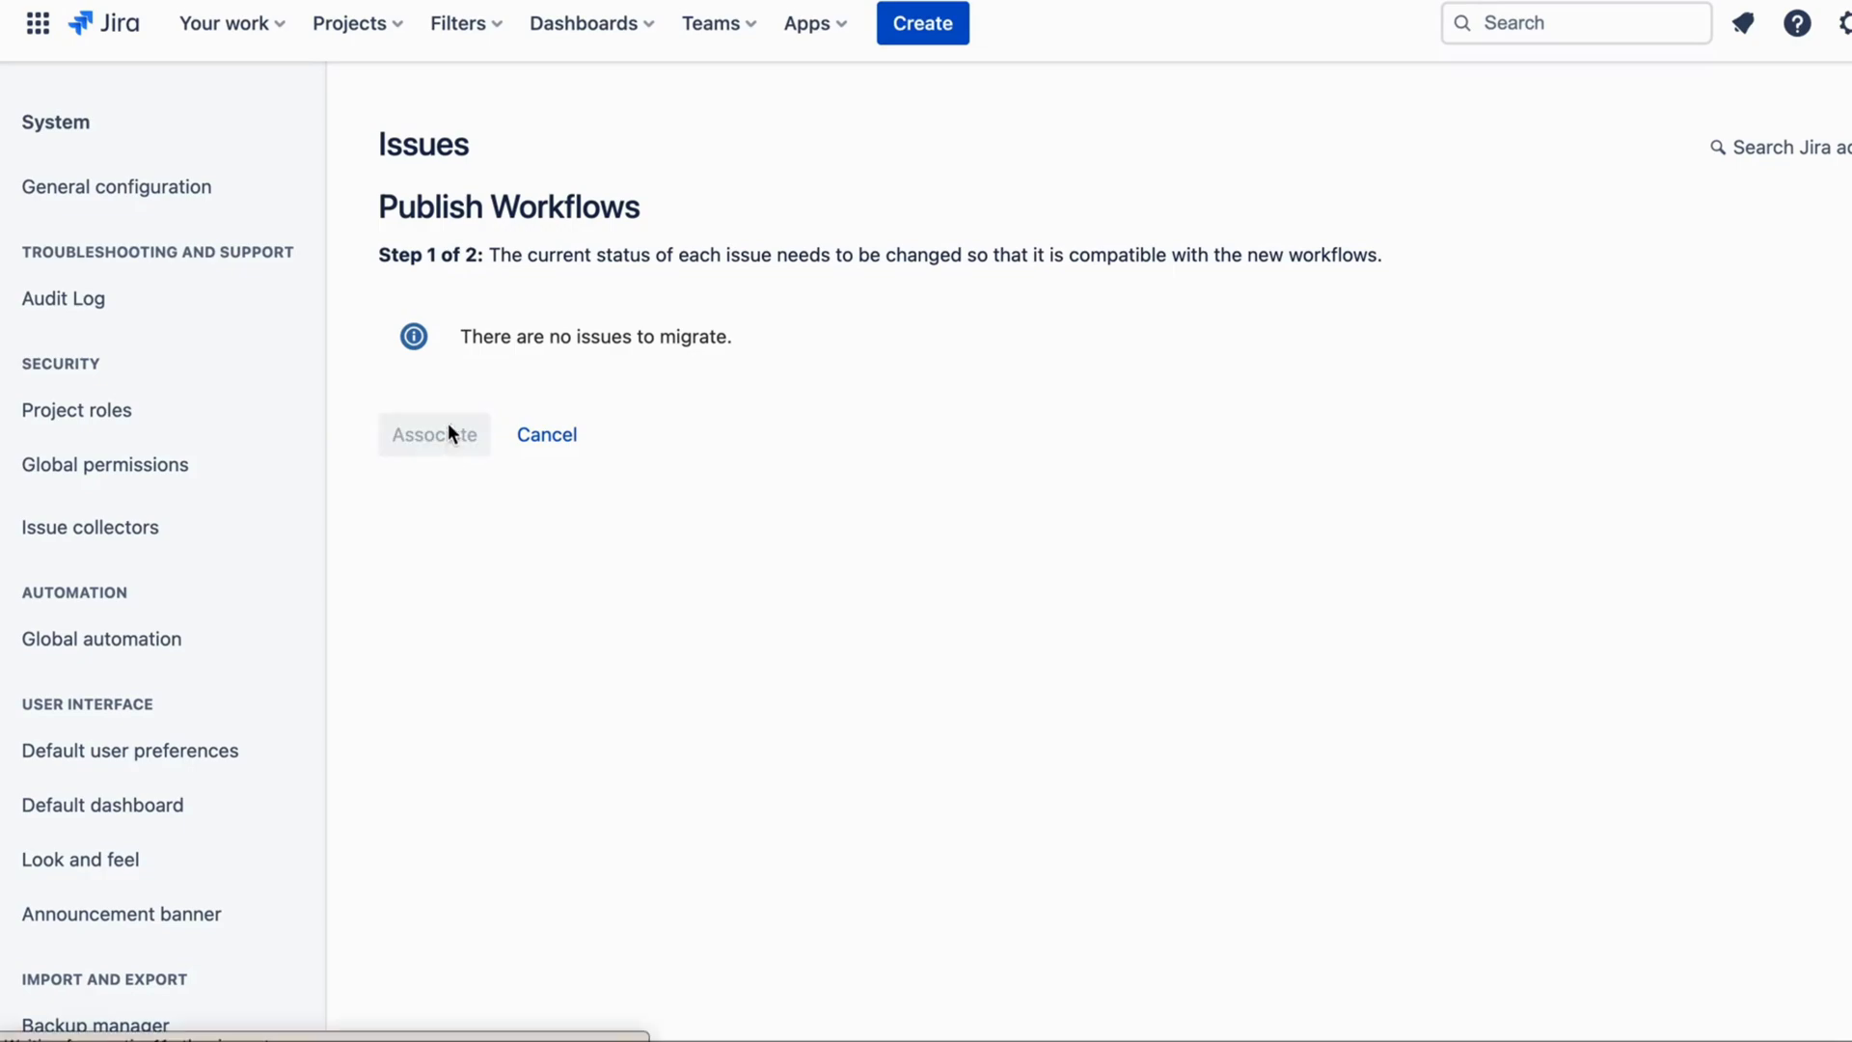
click(433, 433)
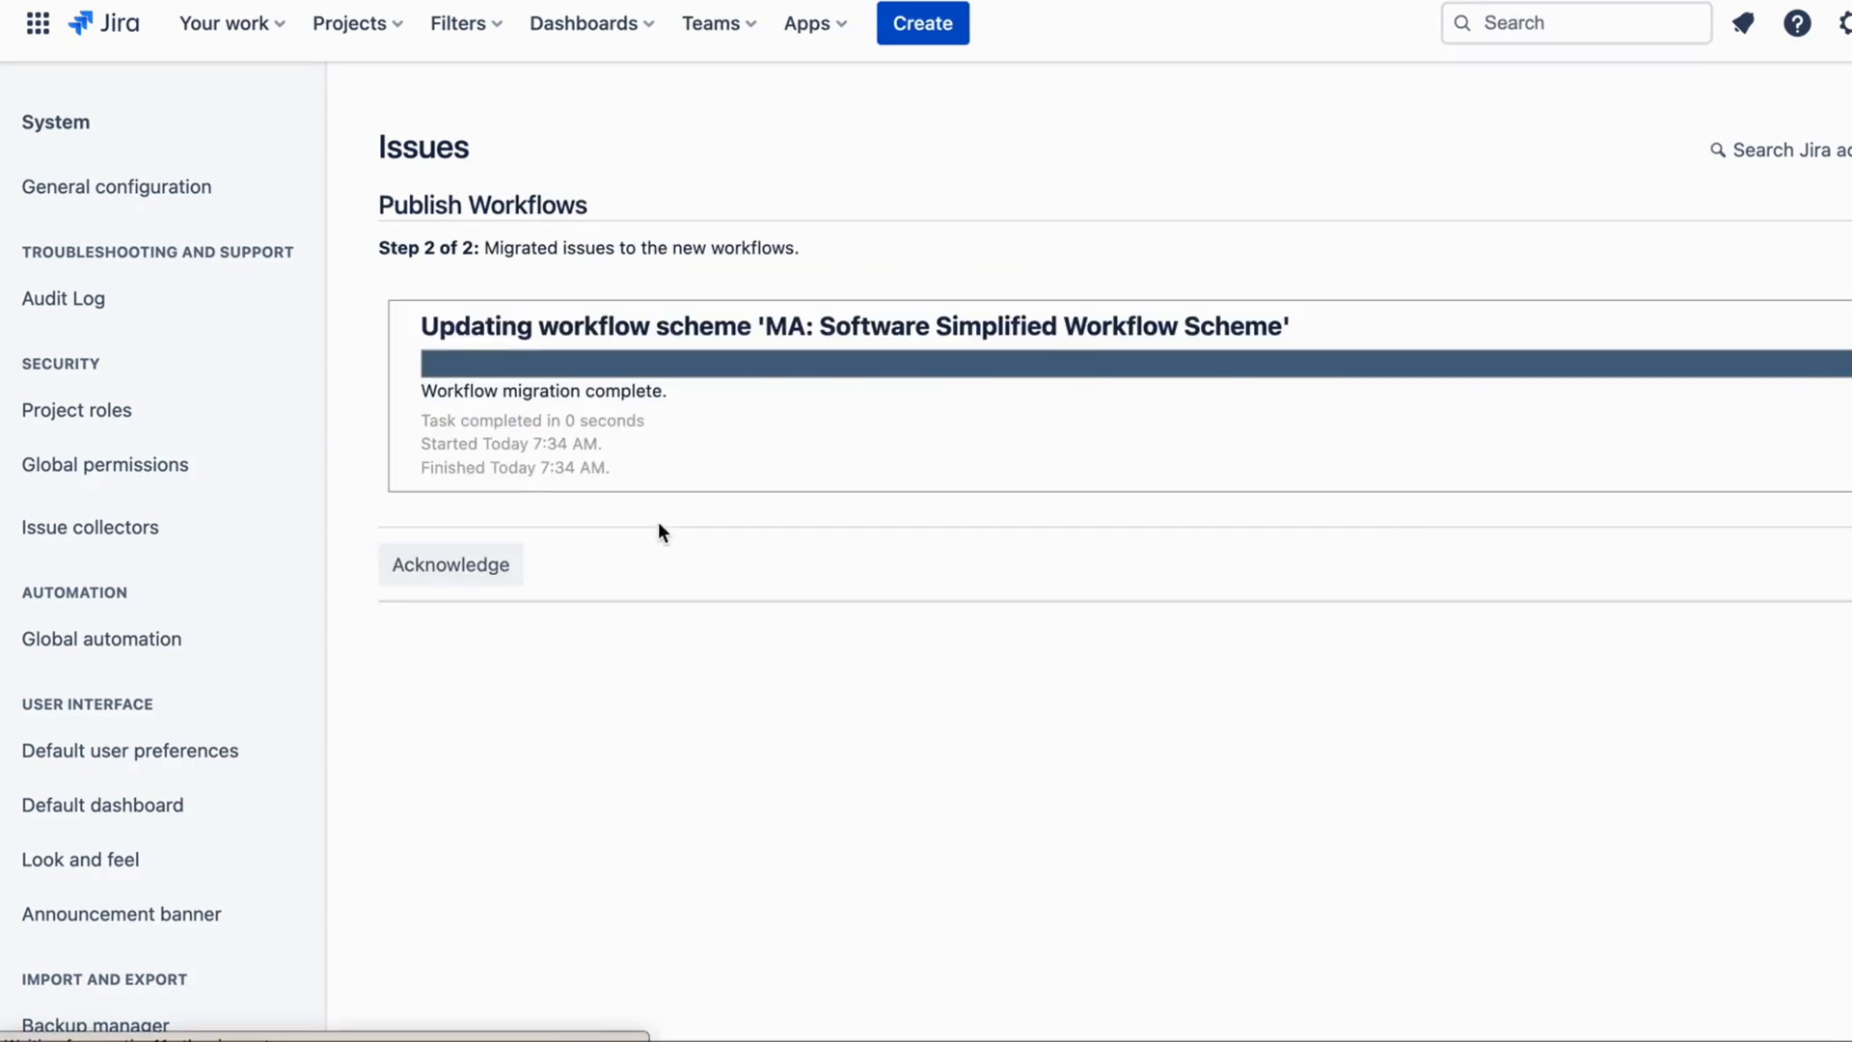